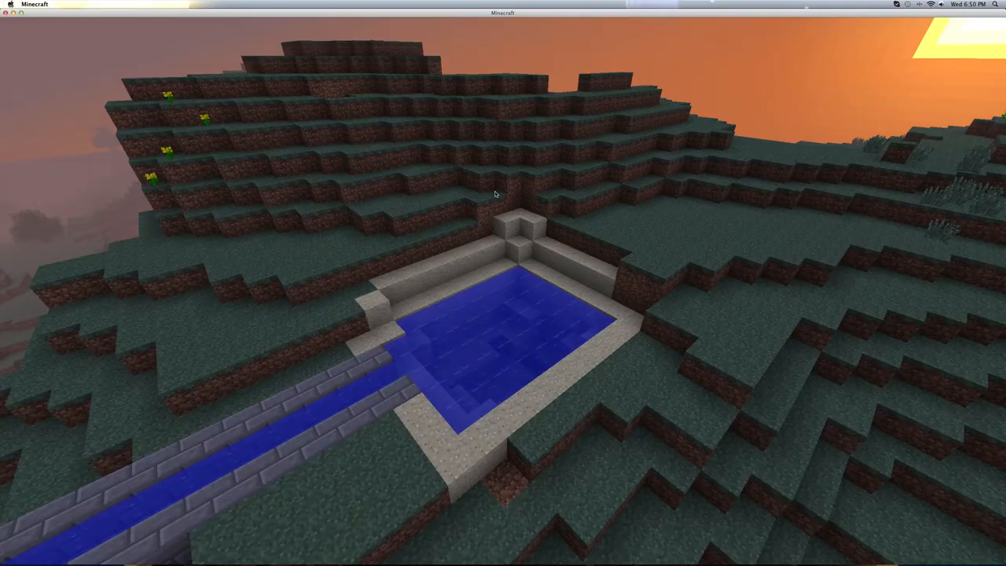
pyautogui.moveTo(503, 283)
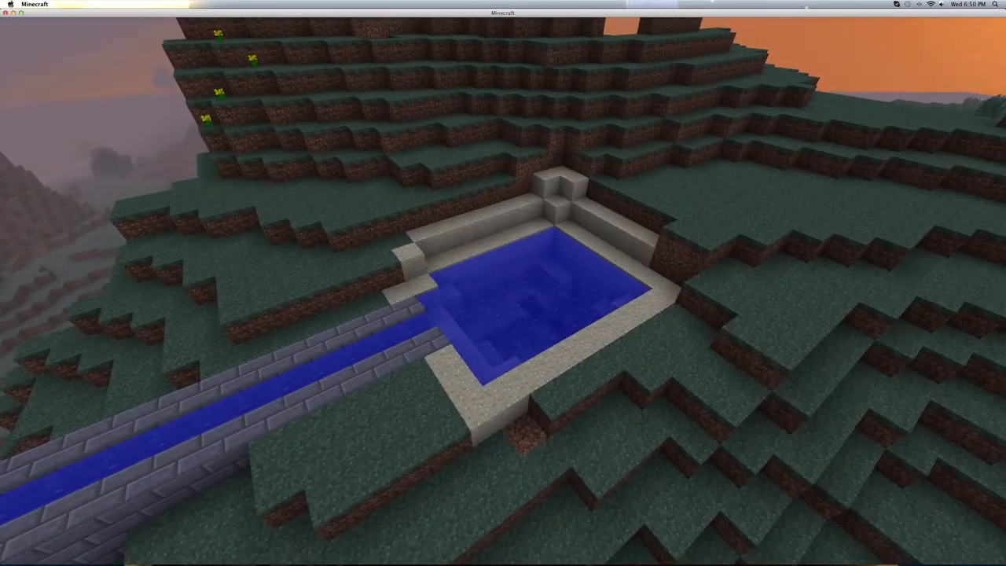
pyautogui.moveTo(503, 283)
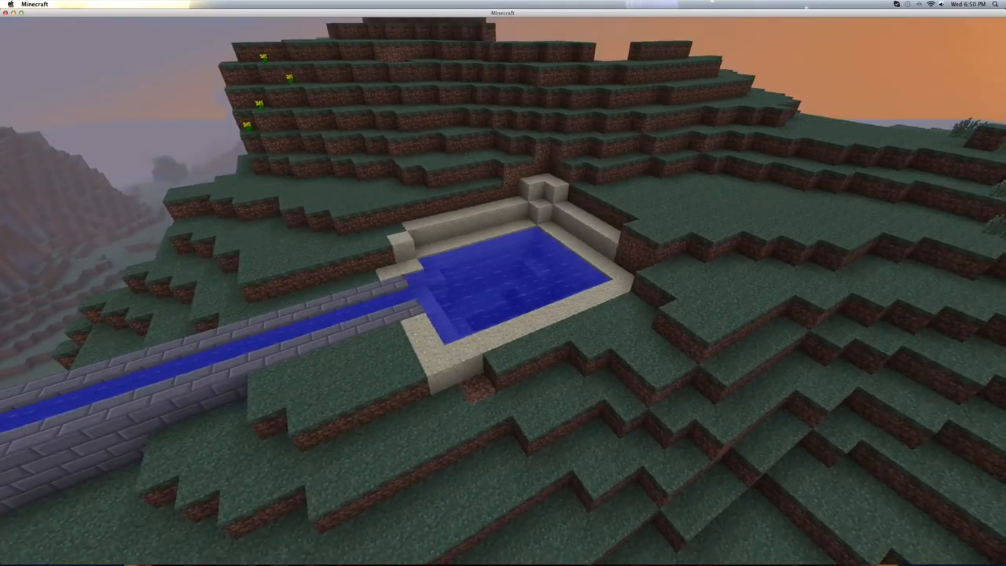
pyautogui.moveTo(504, 283)
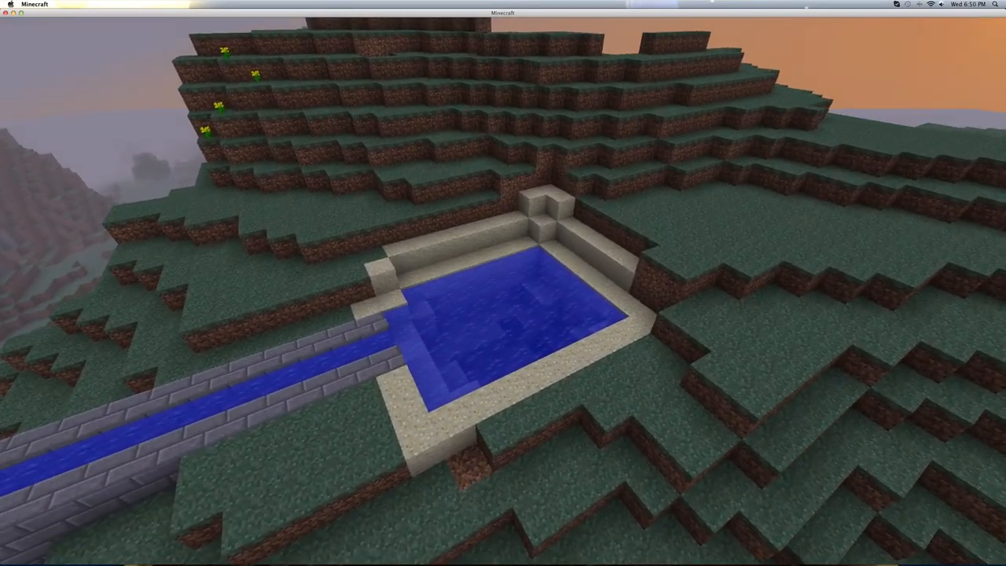
pyautogui.moveTo(504, 283)
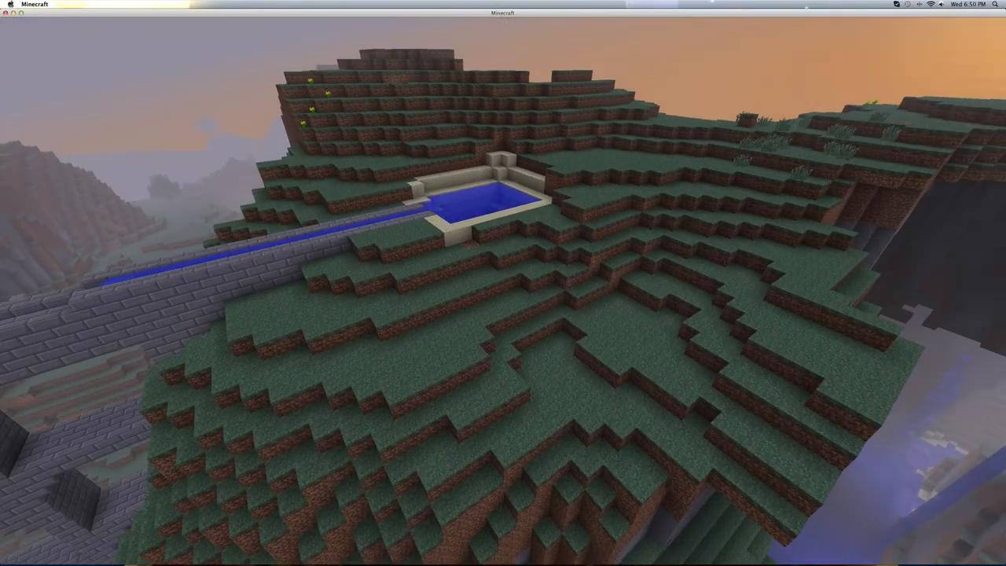
pyautogui.moveTo(503, 283)
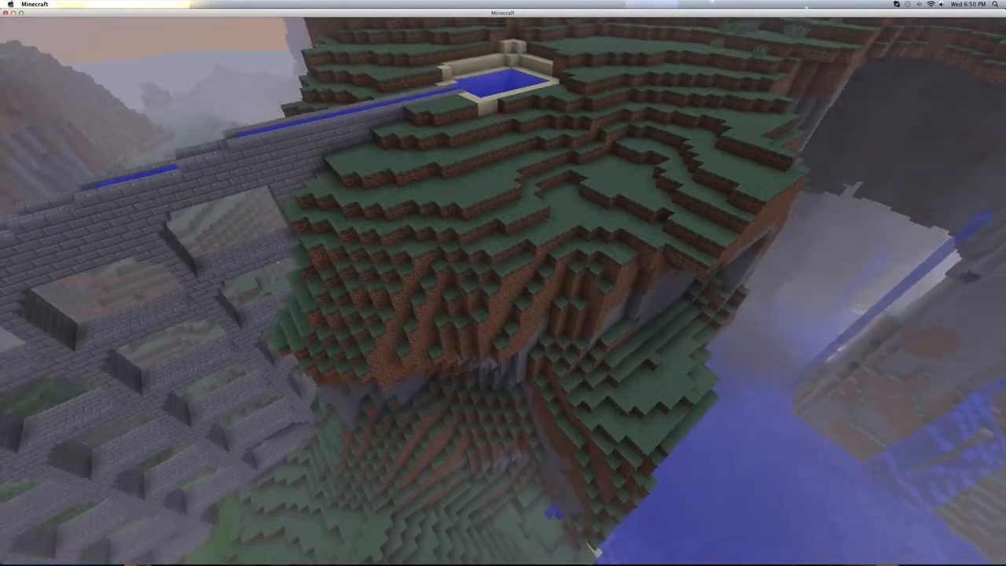
pyautogui.moveTo(504, 283)
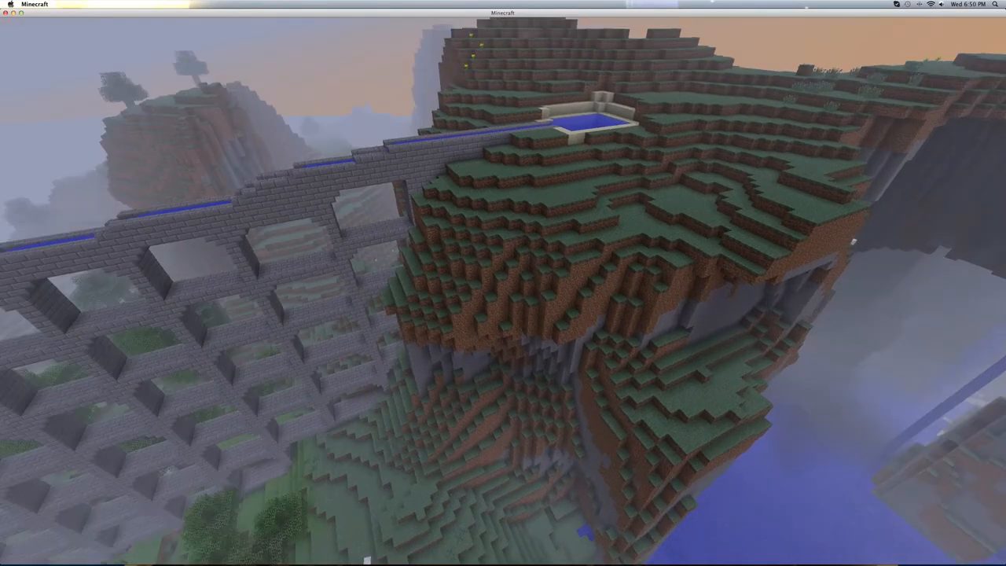
pyautogui.moveTo(504, 283)
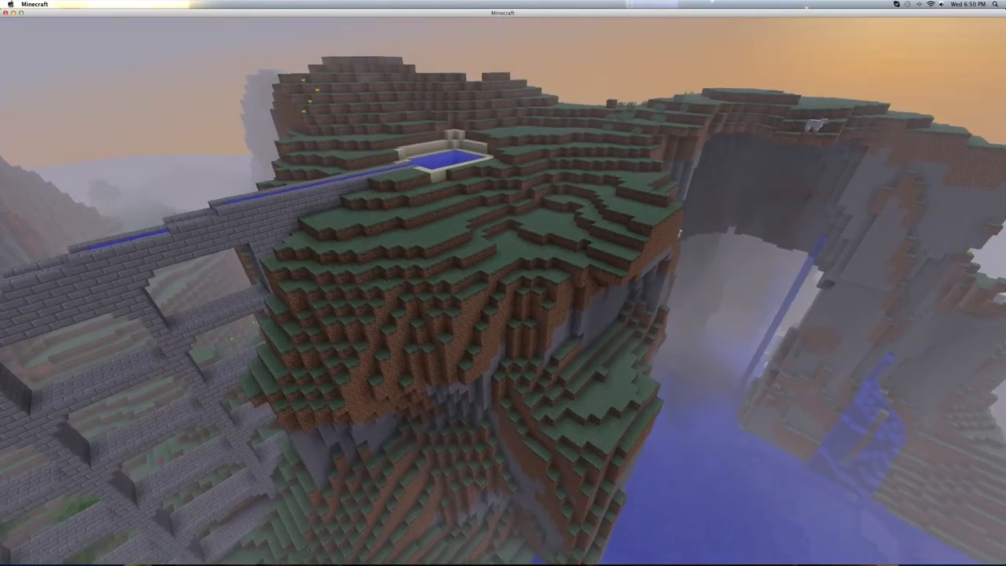
pyautogui.moveTo(504, 284)
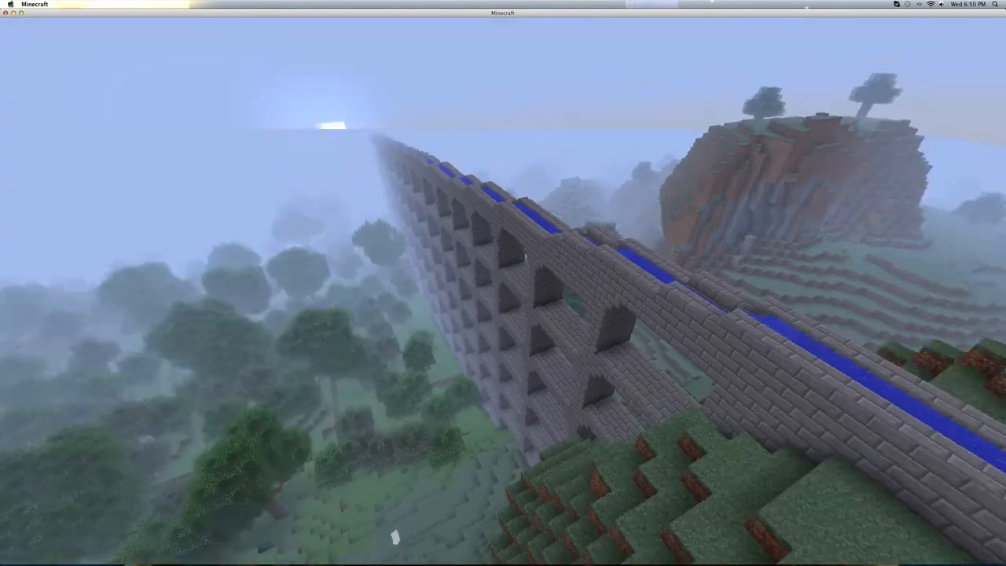
pyautogui.moveTo(503, 283)
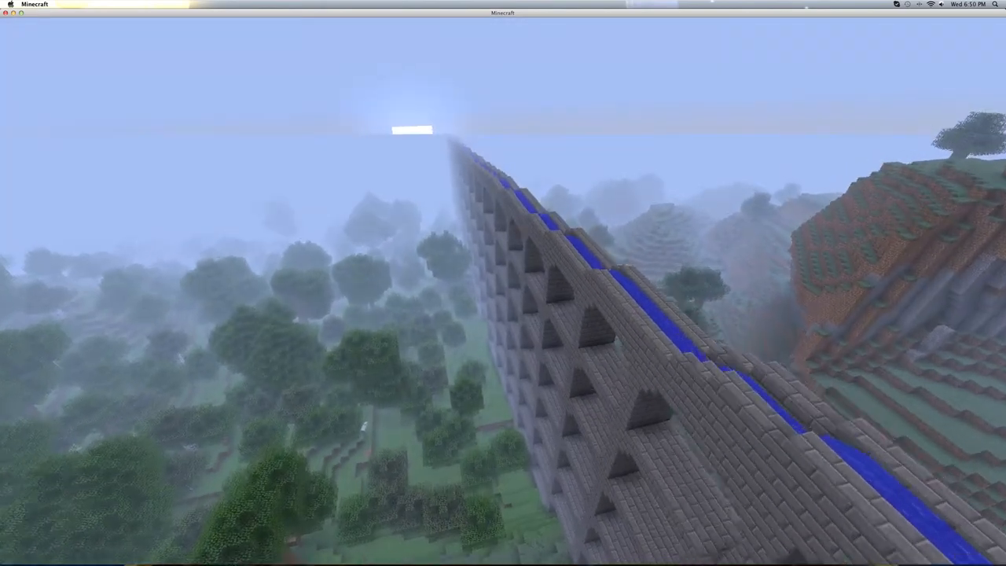
pyautogui.moveTo(503, 283)
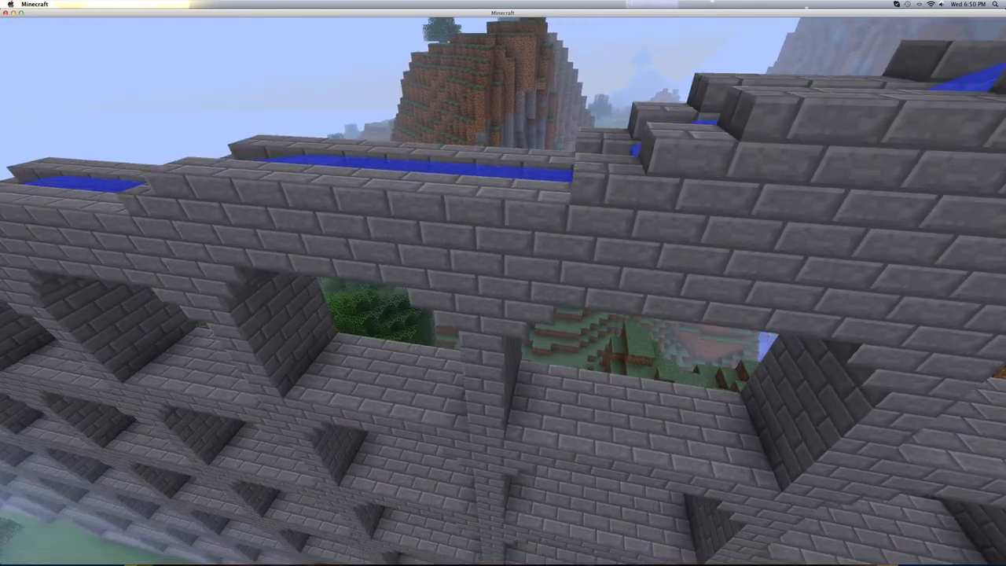
pyautogui.moveTo(503, 283)
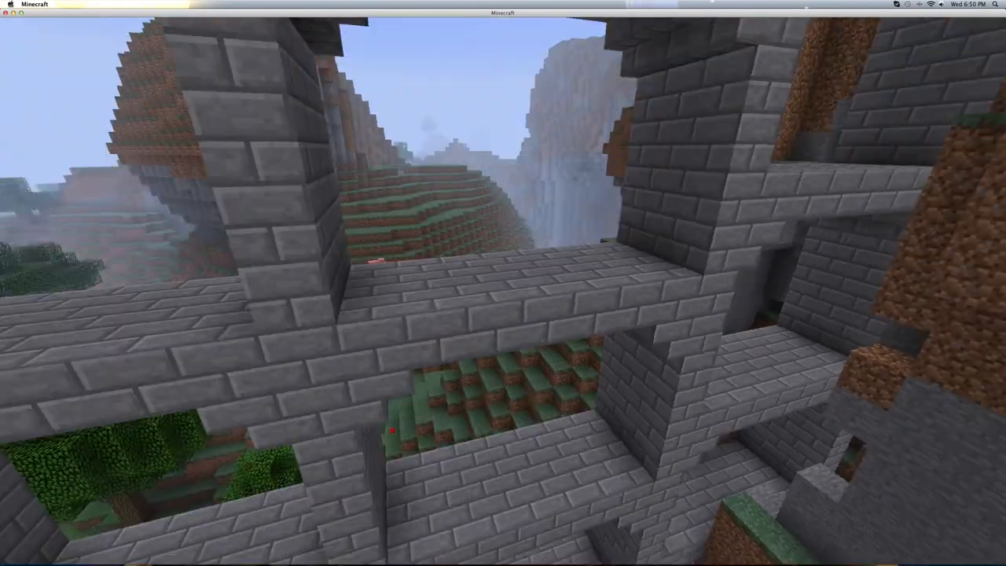
pyautogui.moveTo(503, 283)
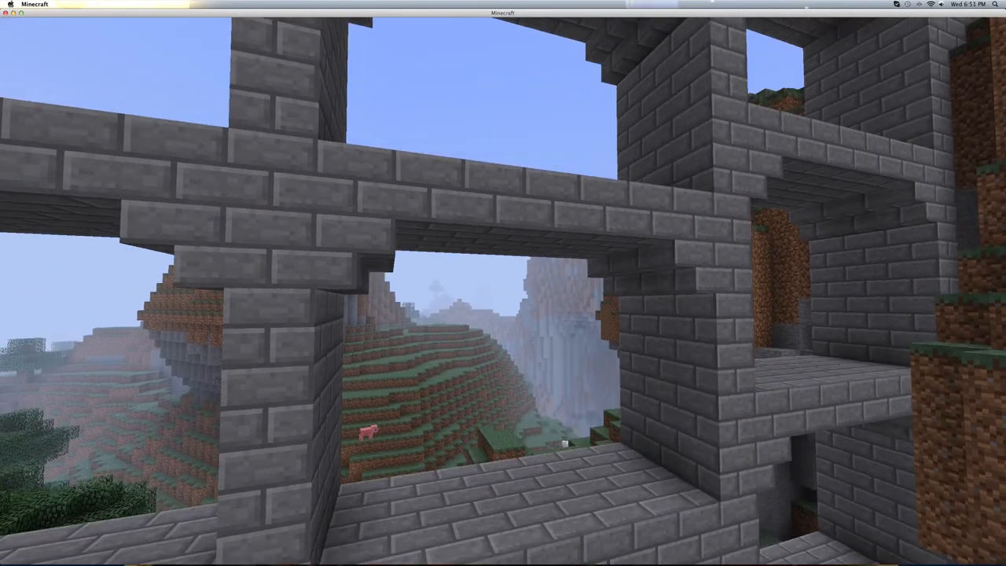
pyautogui.moveTo(503, 283)
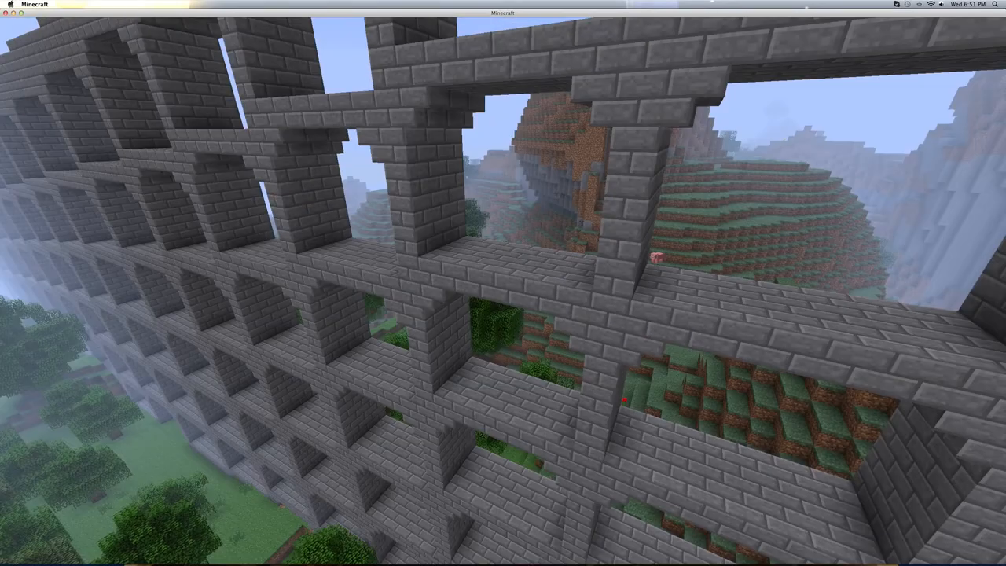
pyautogui.moveTo(503, 283)
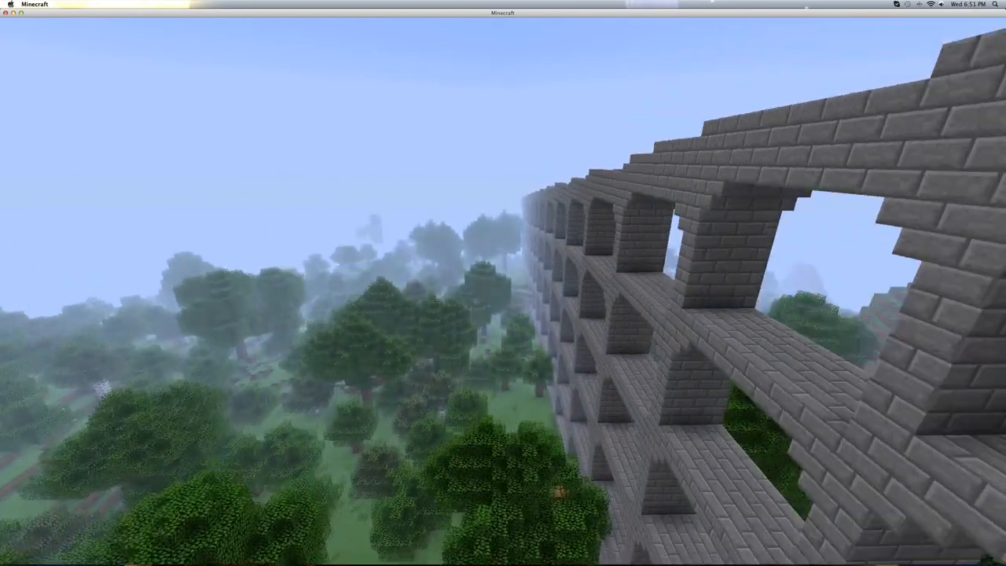
pyautogui.moveTo(503, 283)
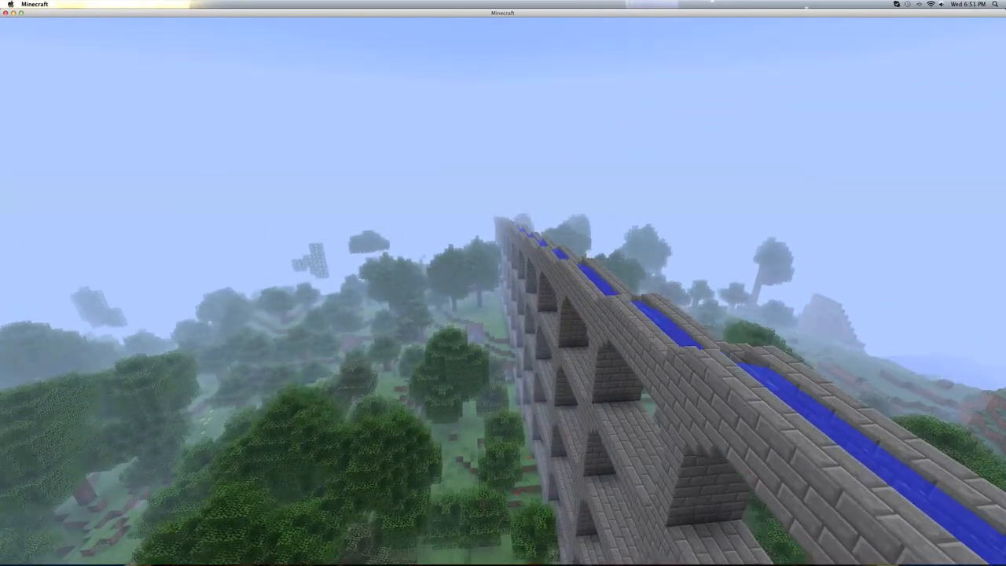
pyautogui.moveTo(503, 283)
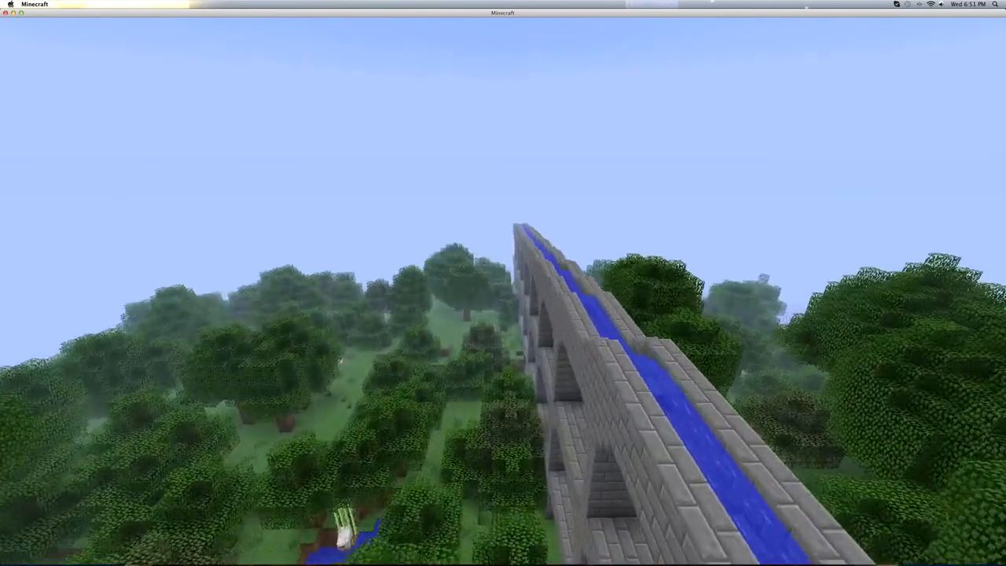
pyautogui.moveTo(503, 283)
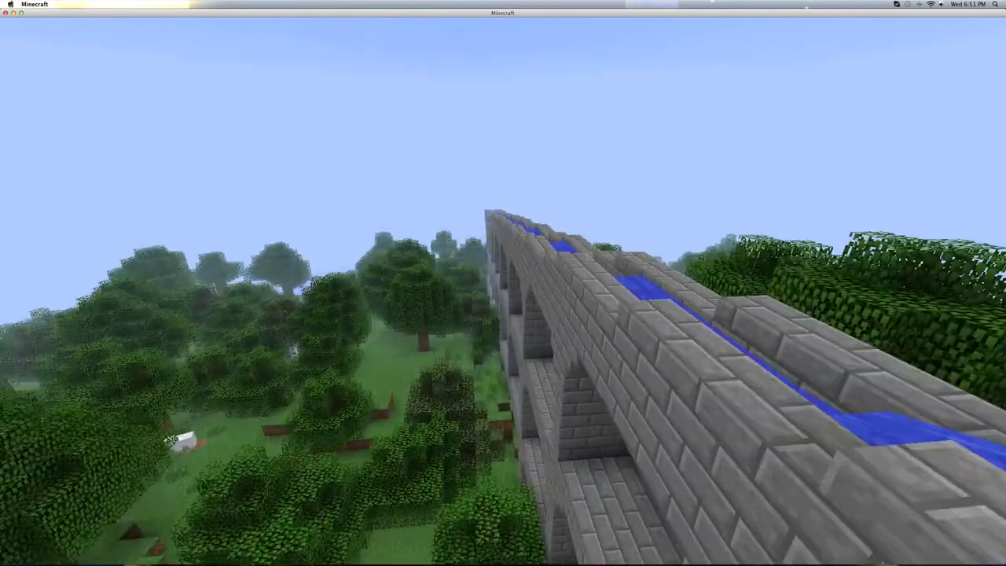
pyautogui.moveTo(503, 283)
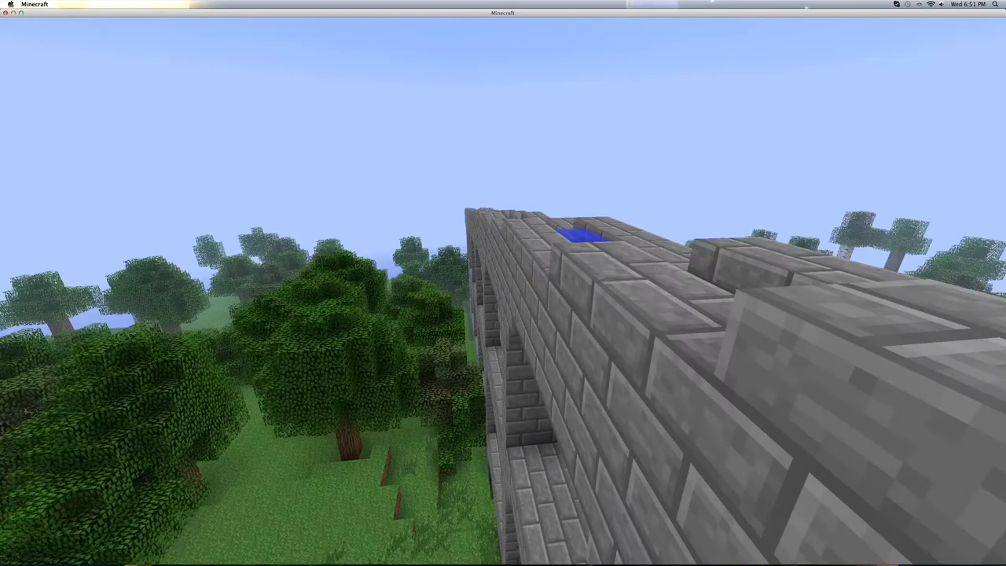
pyautogui.moveTo(503, 283)
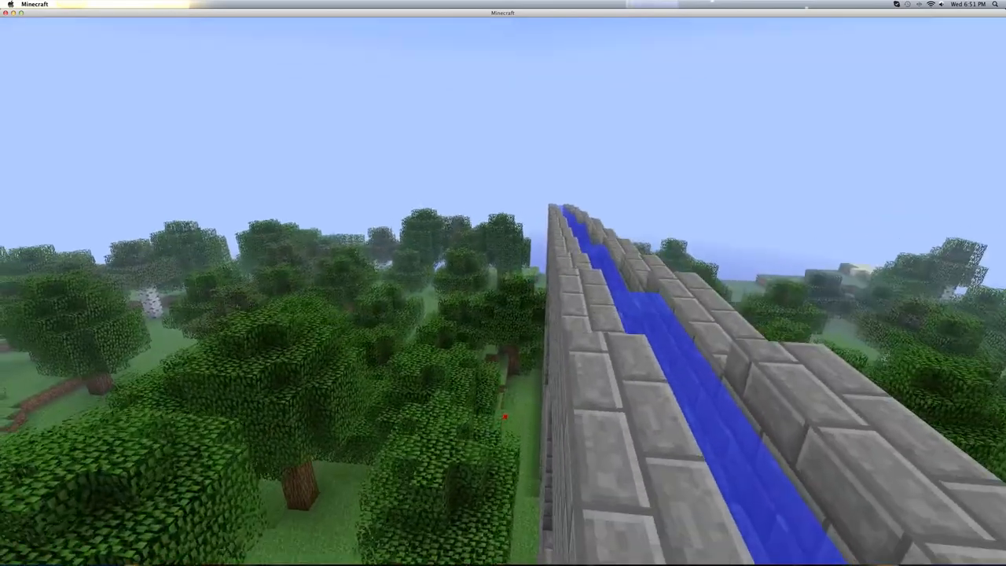
pyautogui.moveTo(504, 283)
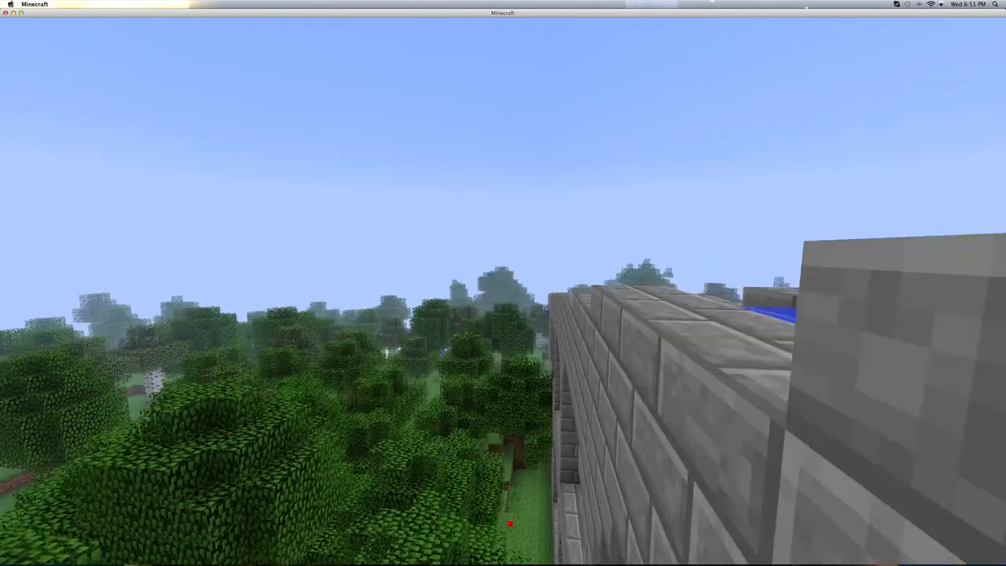
pyautogui.moveTo(504, 283)
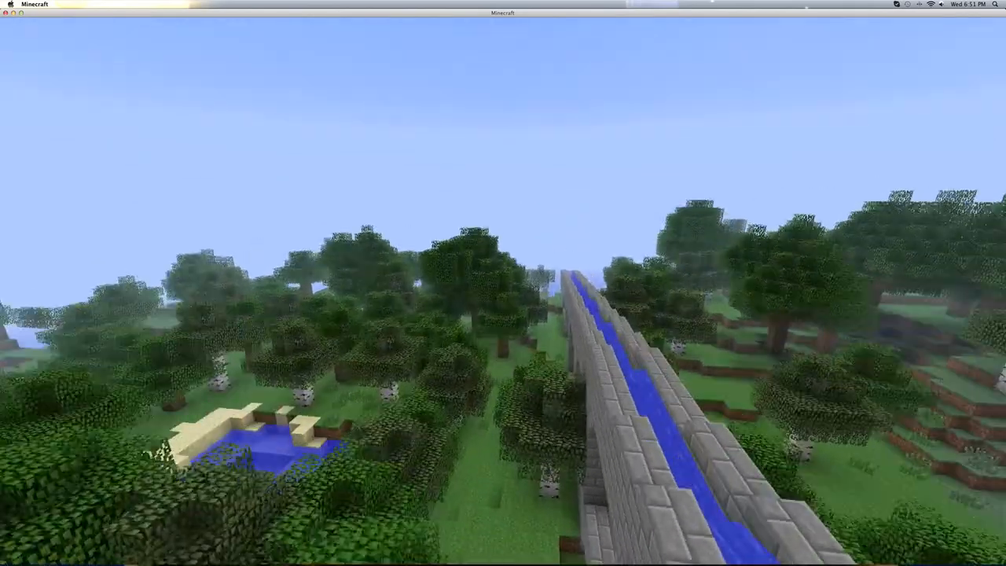
pyautogui.moveTo(503, 283)
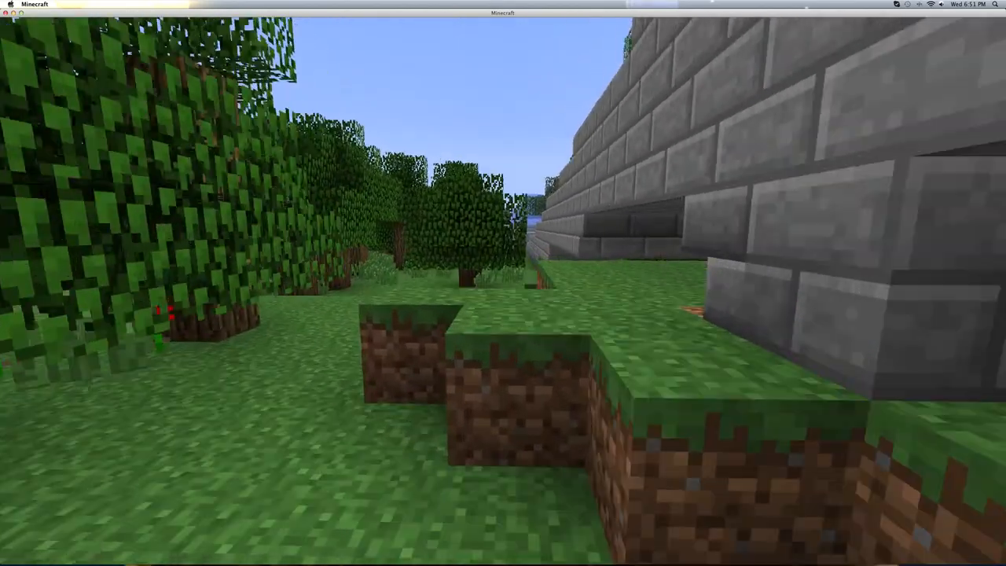
pyautogui.moveTo(503, 283)
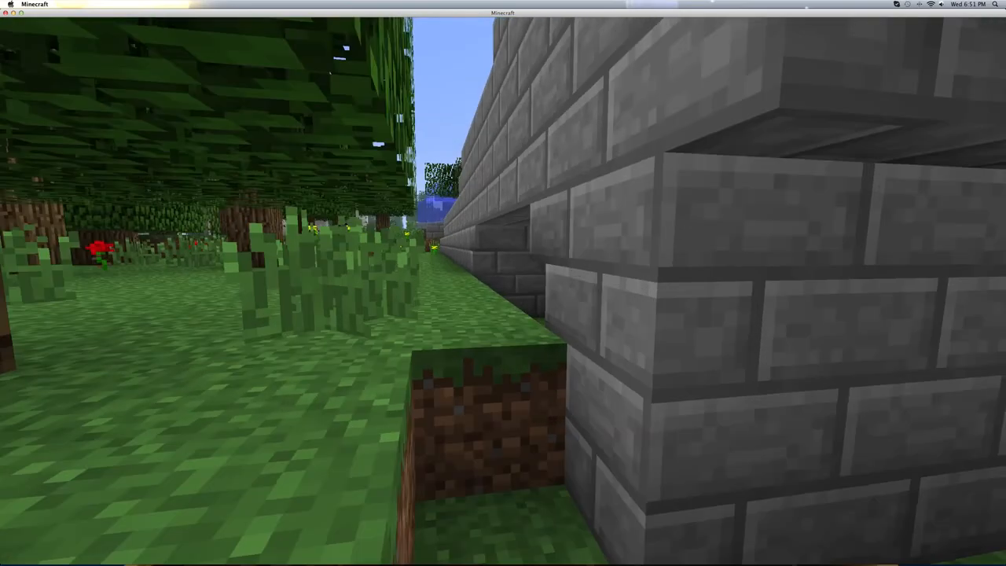
pyautogui.moveTo(503, 283)
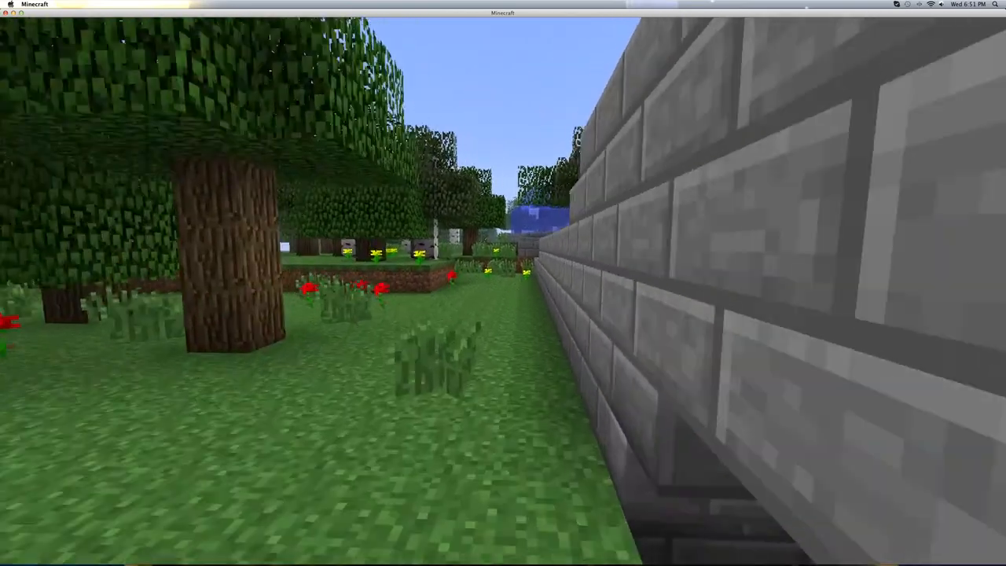
pyautogui.moveTo(503, 283)
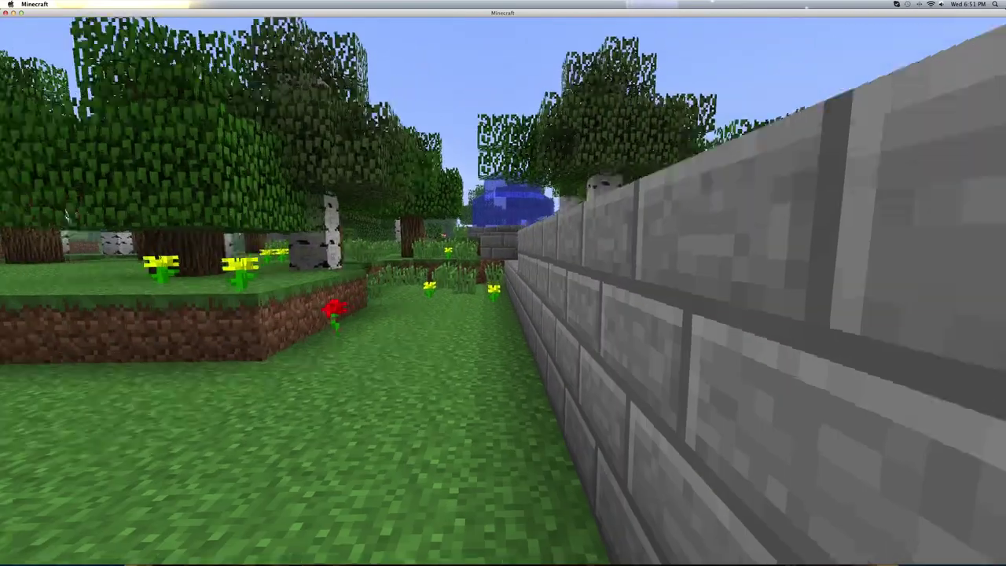
pyautogui.moveTo(503, 283)
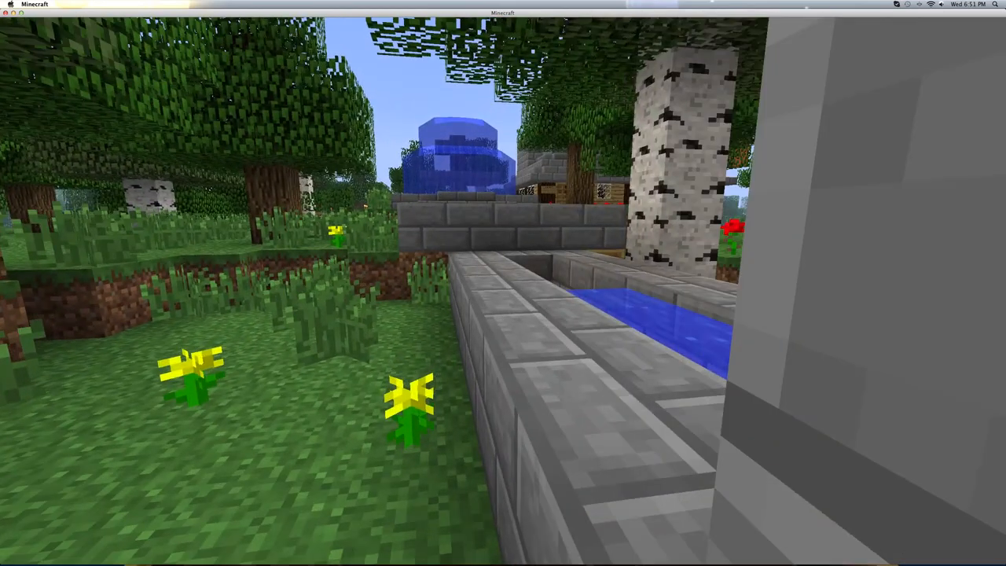
pyautogui.moveTo(503, 283)
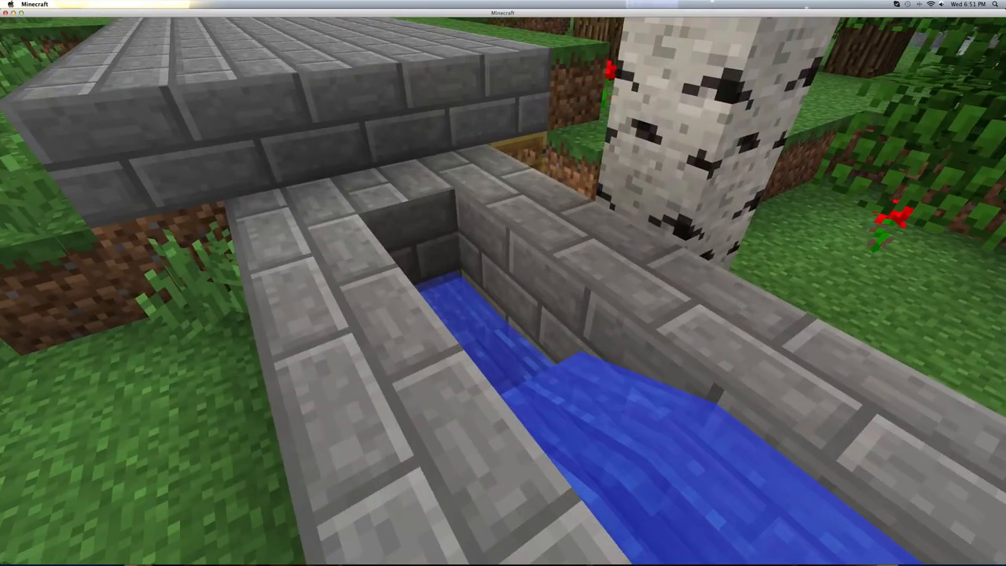
pyautogui.moveTo(503, 283)
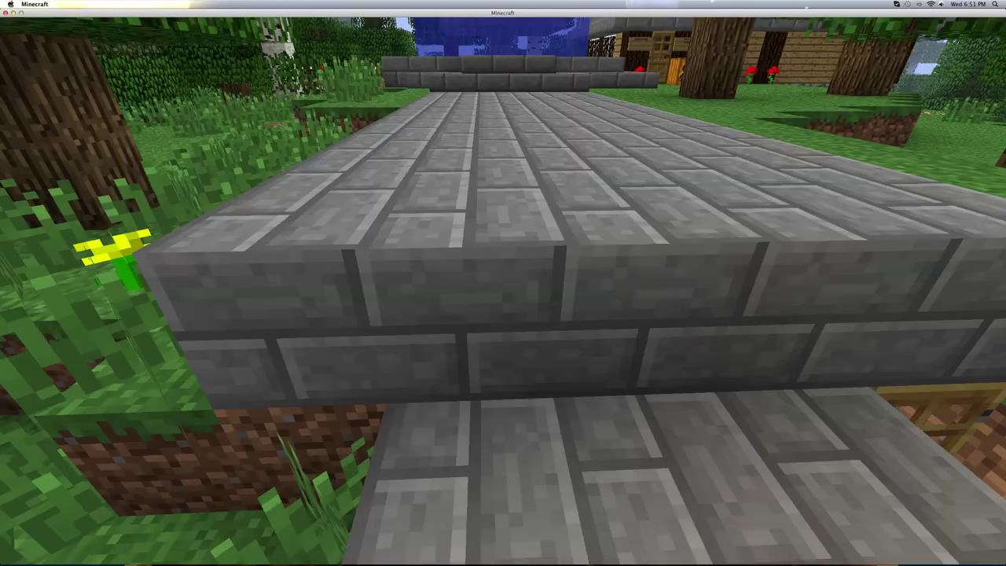
pyautogui.moveTo(503, 283)
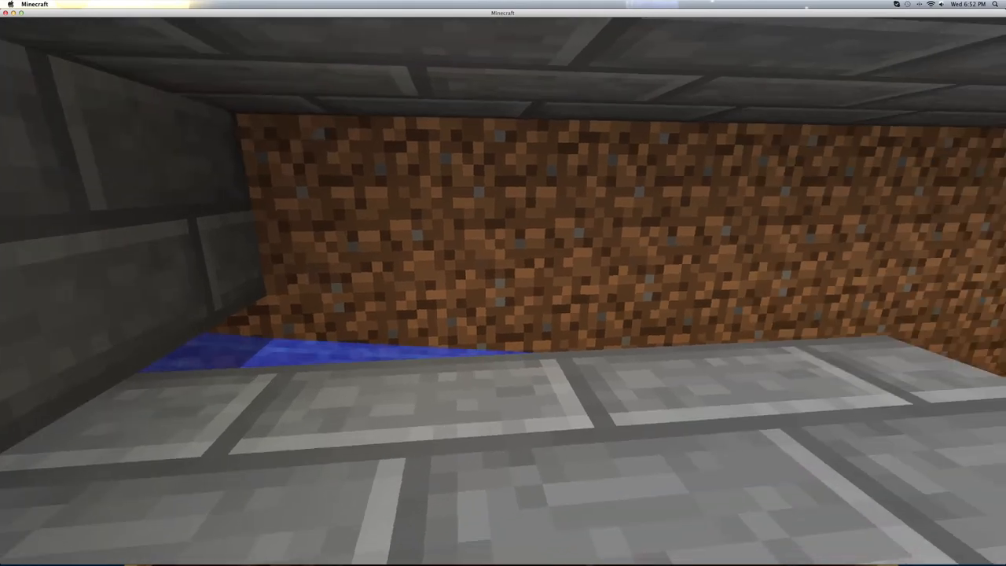
pyautogui.moveTo(503, 283)
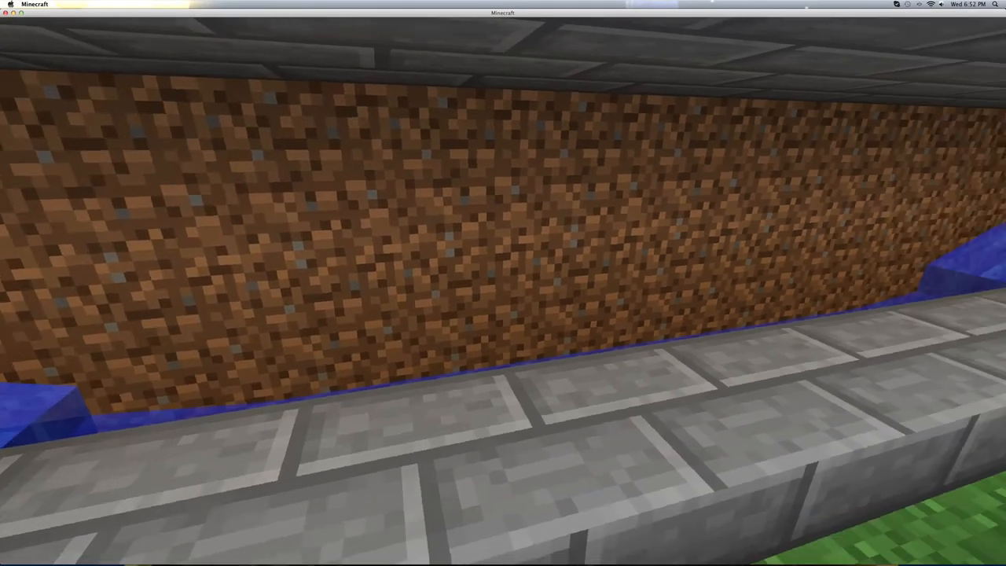
pyautogui.moveTo(503, 283)
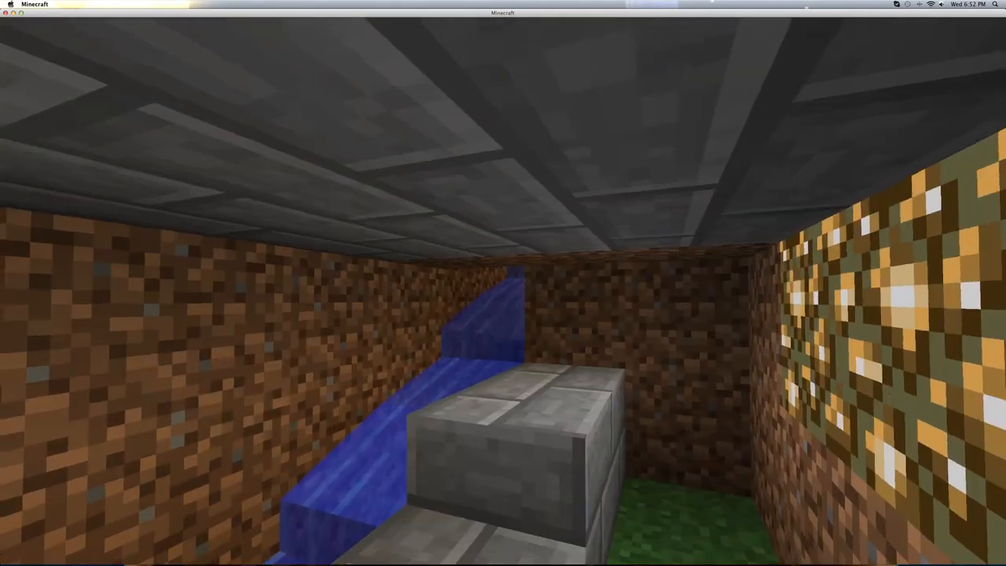
pyautogui.moveTo(503, 283)
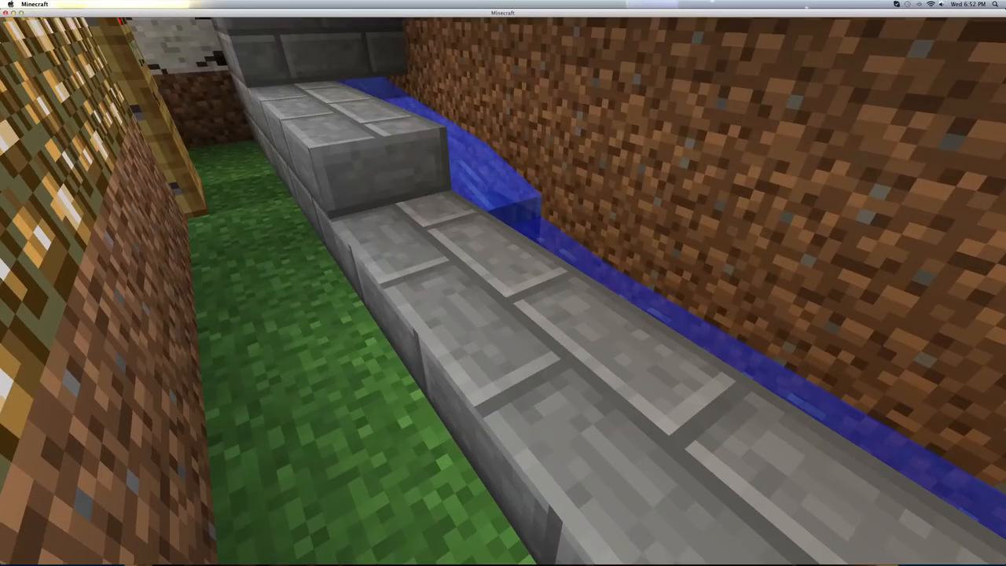
pyautogui.moveTo(503, 283)
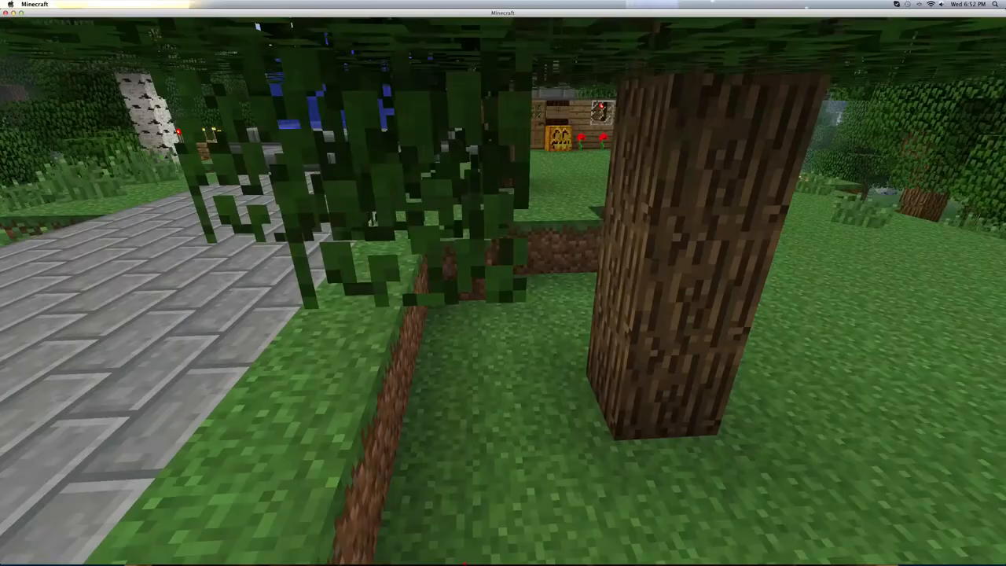
pyautogui.moveTo(503, 283)
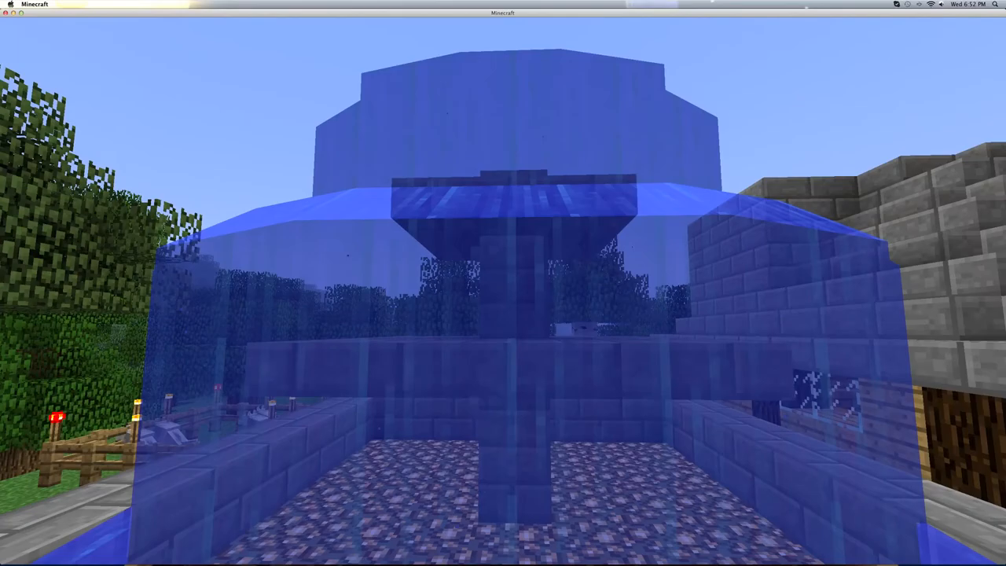
pyautogui.moveTo(503, 283)
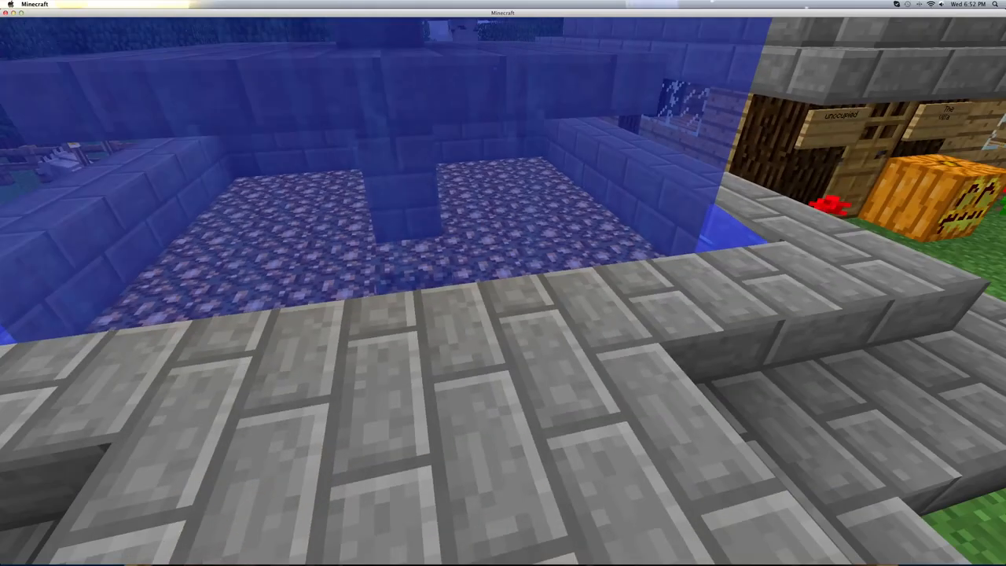
pyautogui.moveTo(503, 283)
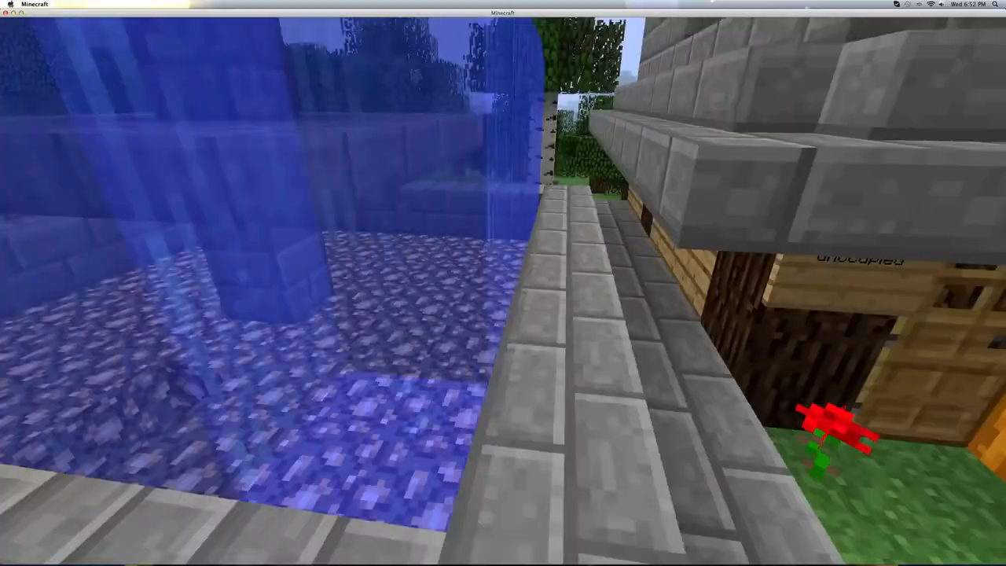
pyautogui.moveTo(503, 283)
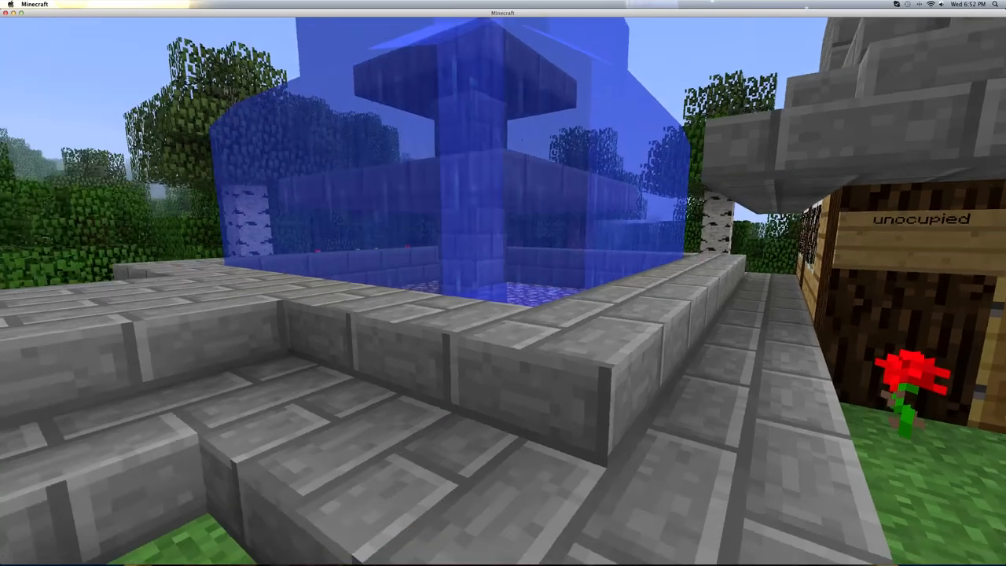
pyautogui.moveTo(503, 283)
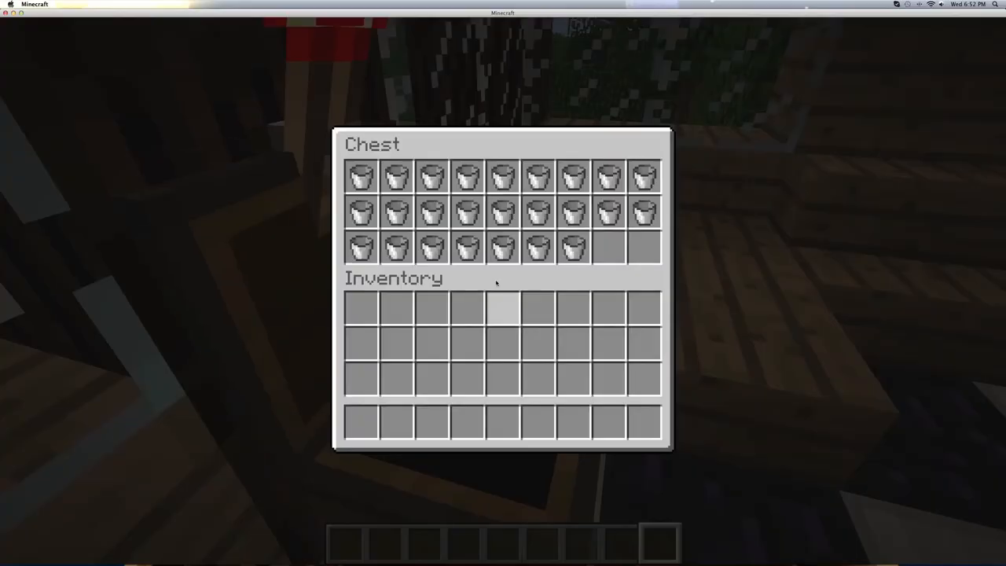
# Close the chest full of buckets and head toward the checkered-floor room
pyautogui.press('Escape')
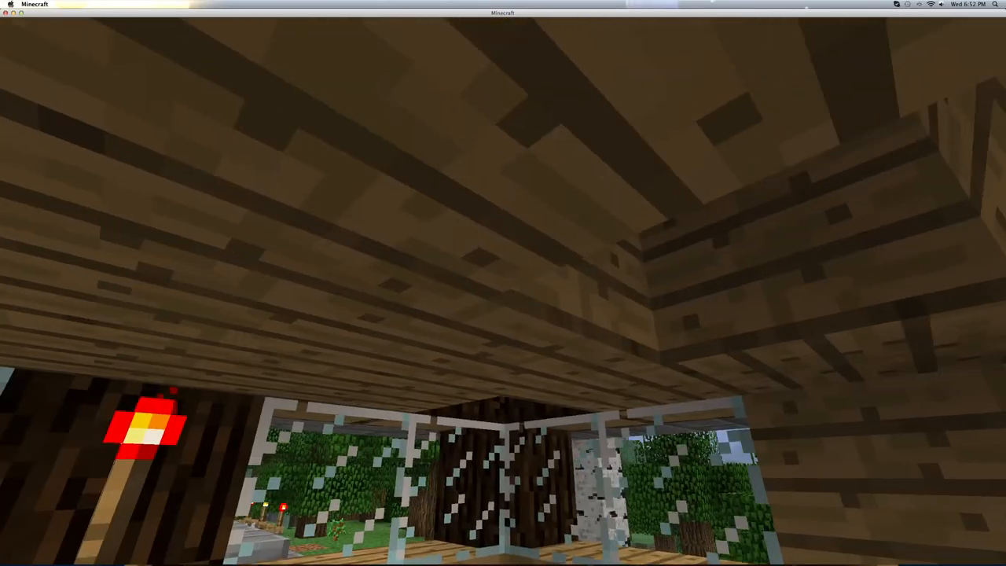
pyautogui.moveTo(503, 283)
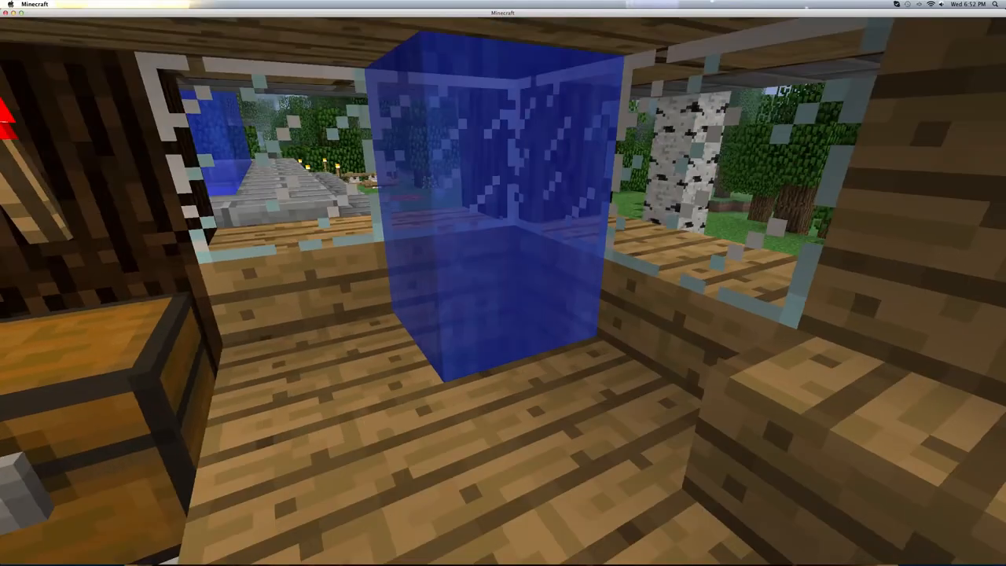
pyautogui.moveTo(503, 283)
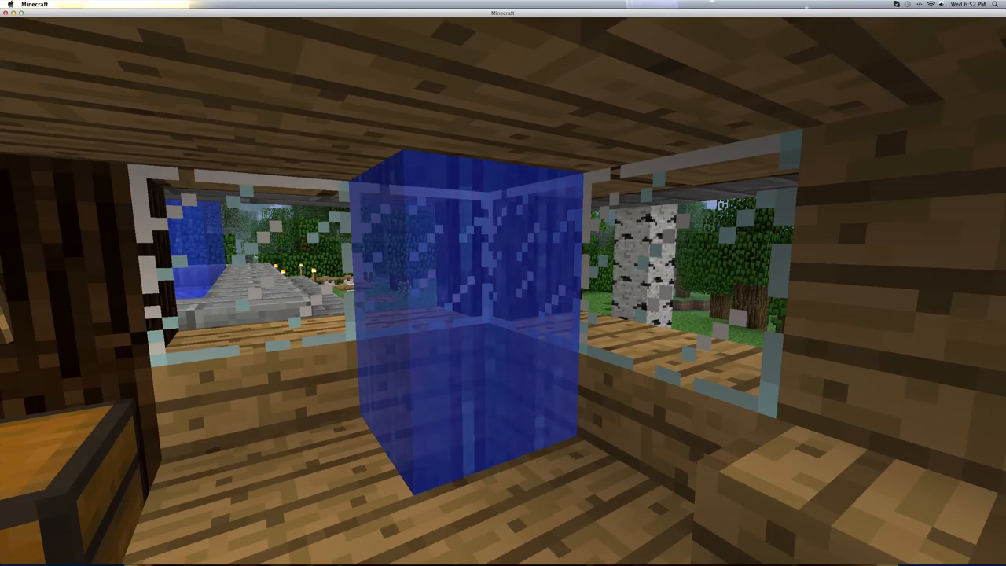
pyautogui.moveTo(504, 283)
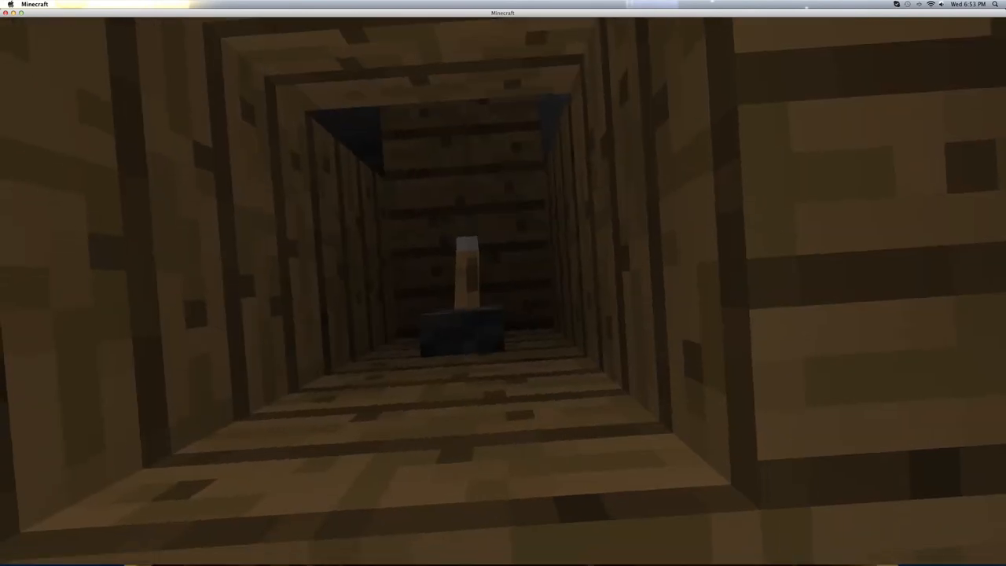
pyautogui.moveTo(503, 283)
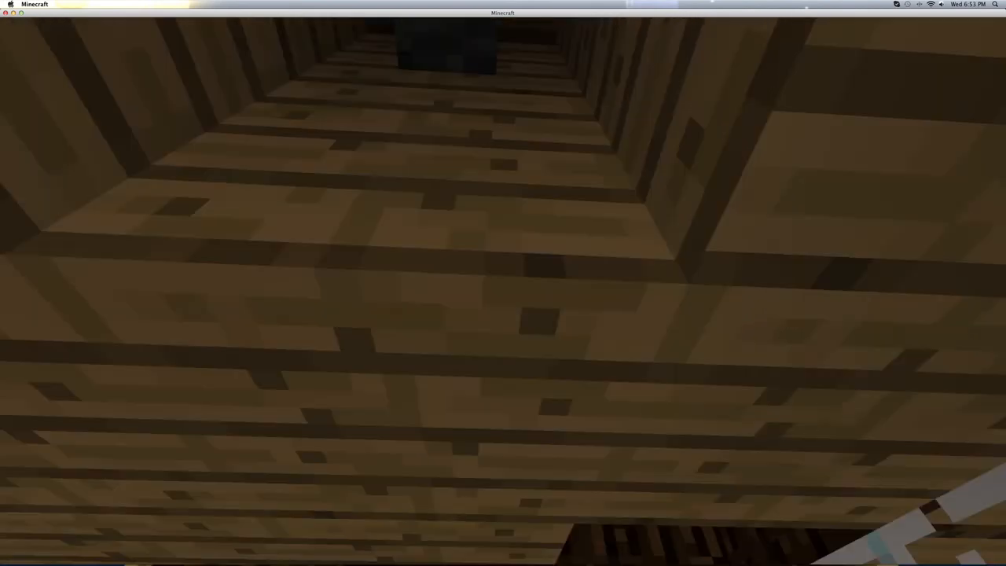
pyautogui.moveTo(503, 283)
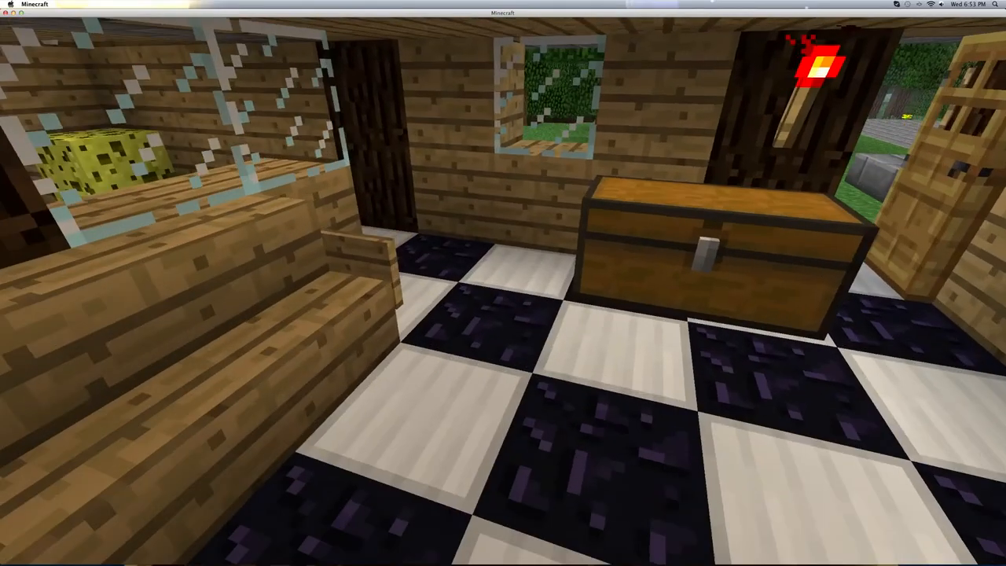
pyautogui.moveTo(504, 283)
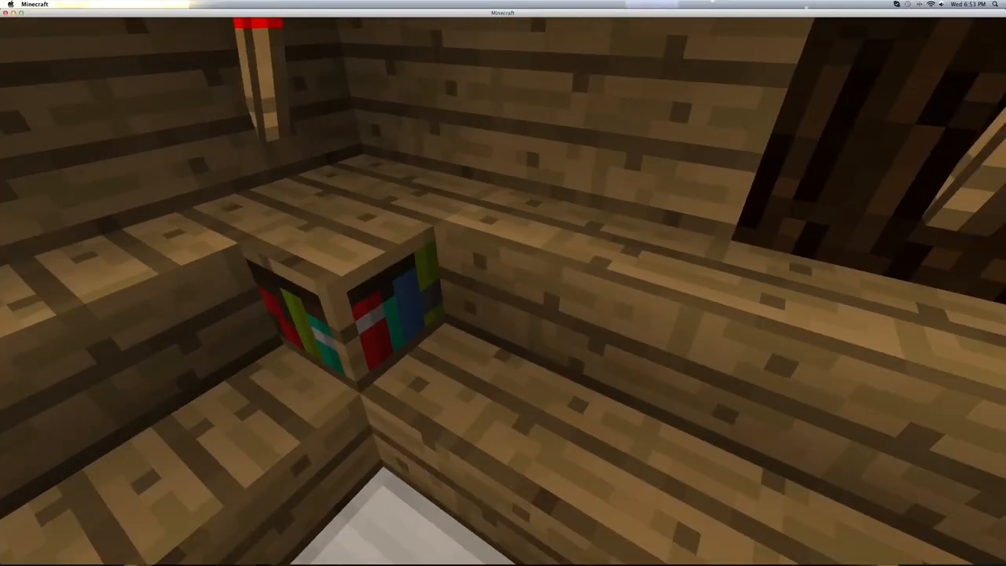
pyautogui.moveTo(503, 283)
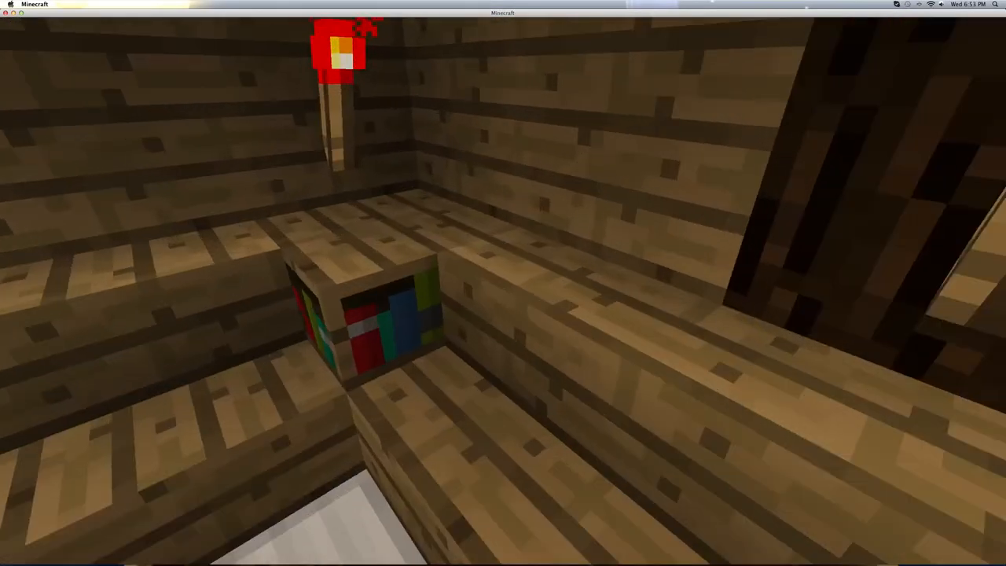
pyautogui.moveTo(503, 283)
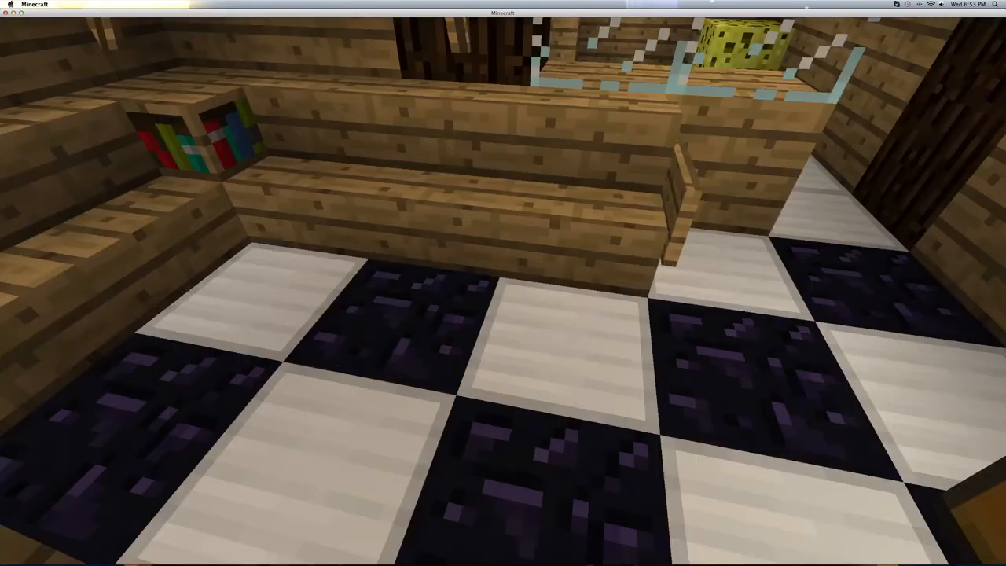
pyautogui.moveTo(503, 283)
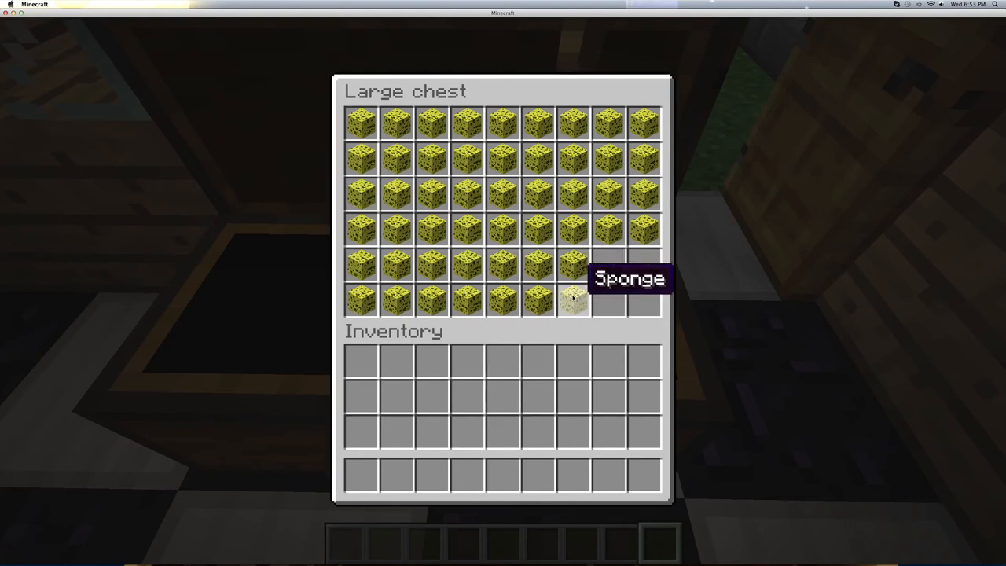
# Close the chest of sponges and tour the bath past the waterfall and sponge block
pyautogui.press('Escape')
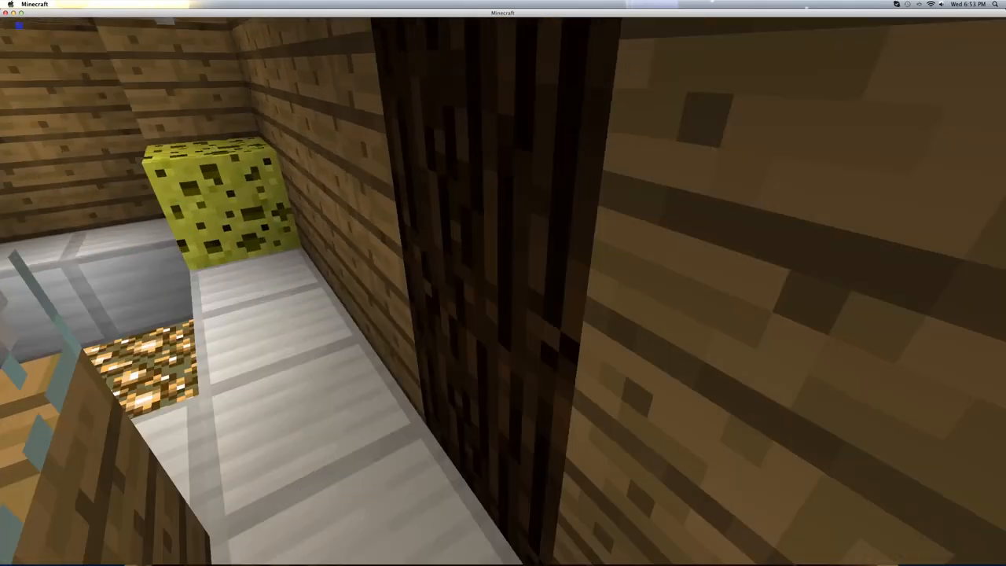
pyautogui.moveTo(503, 283)
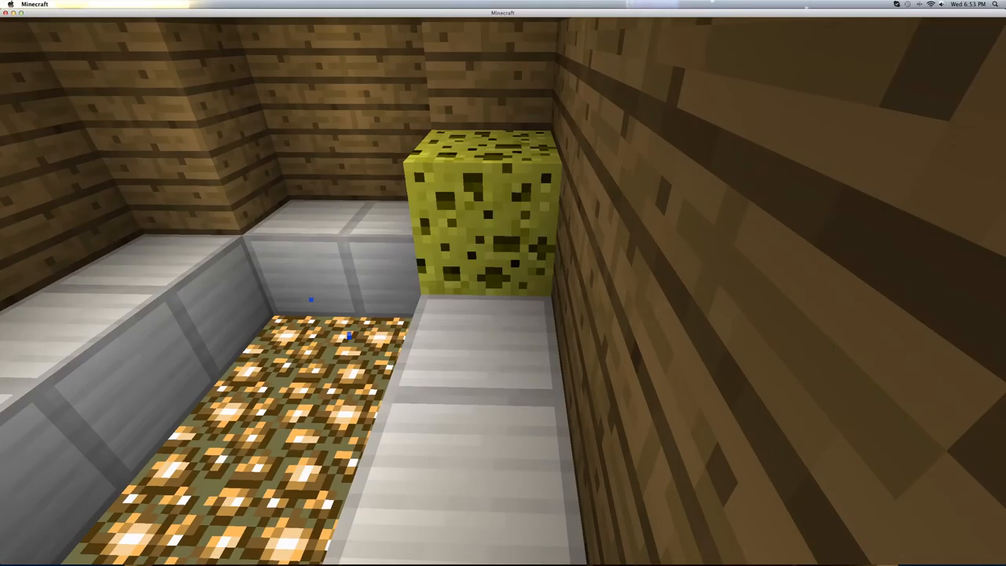
pyautogui.moveTo(503, 283)
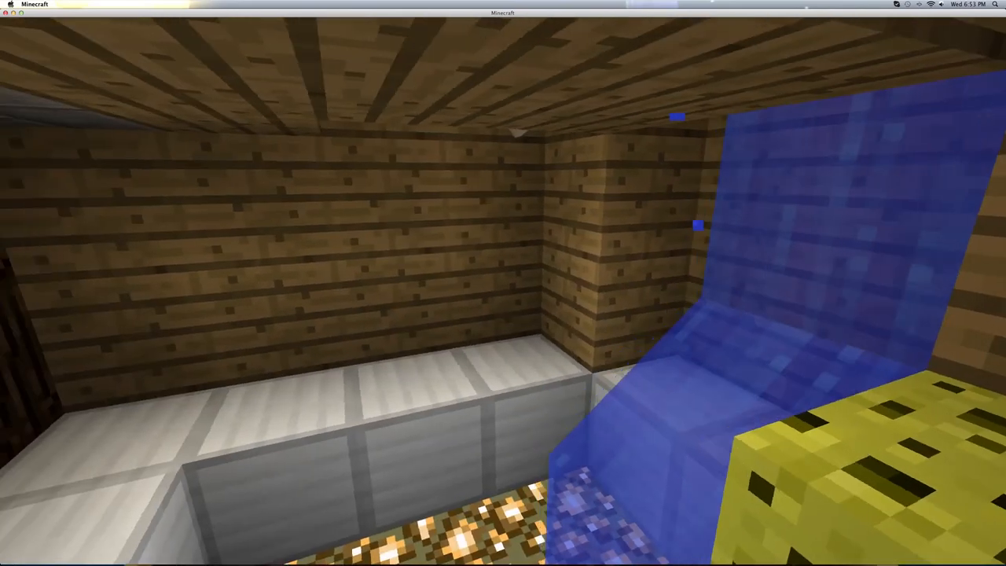
pyautogui.moveTo(503, 283)
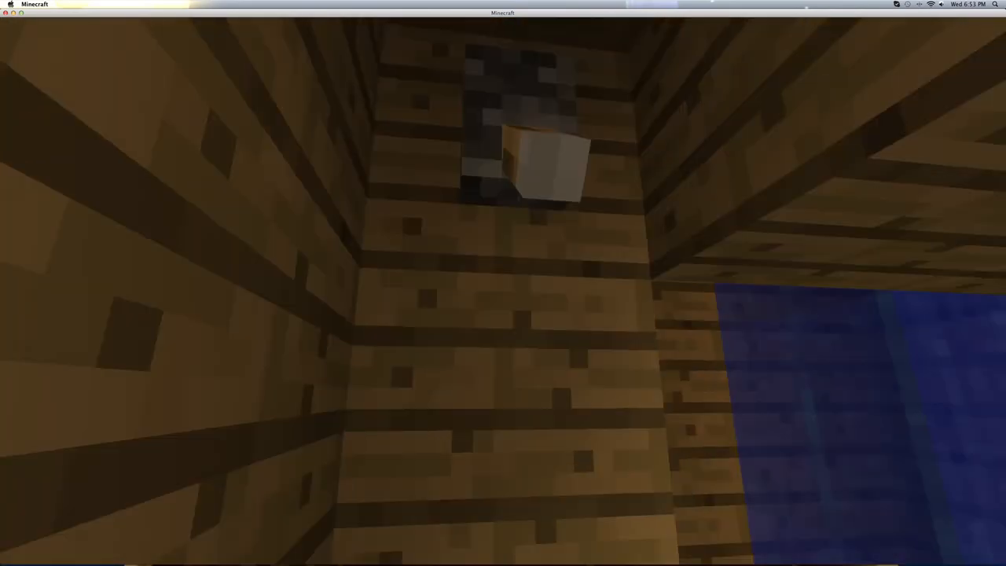
pyautogui.moveTo(503, 283)
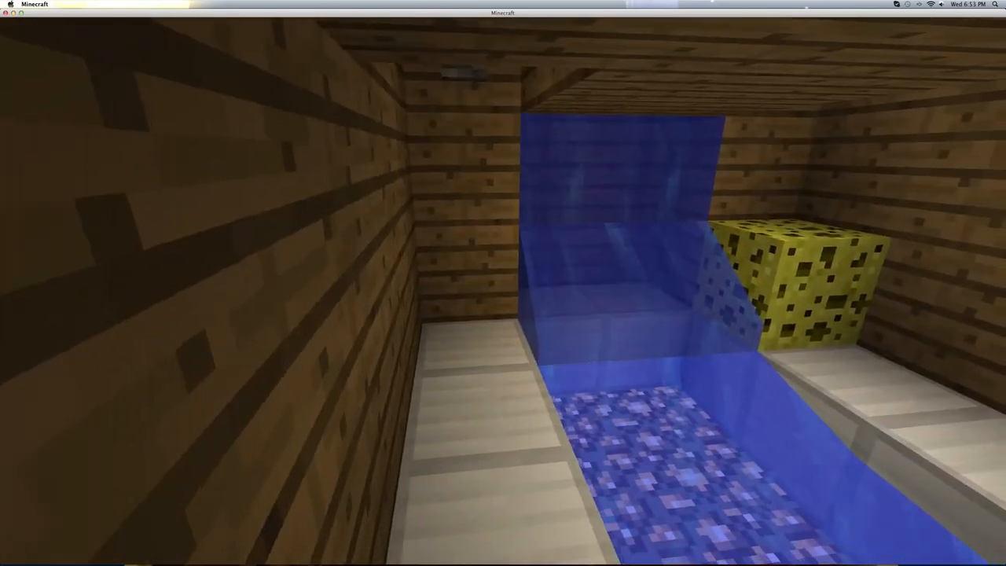
pyautogui.moveTo(503, 283)
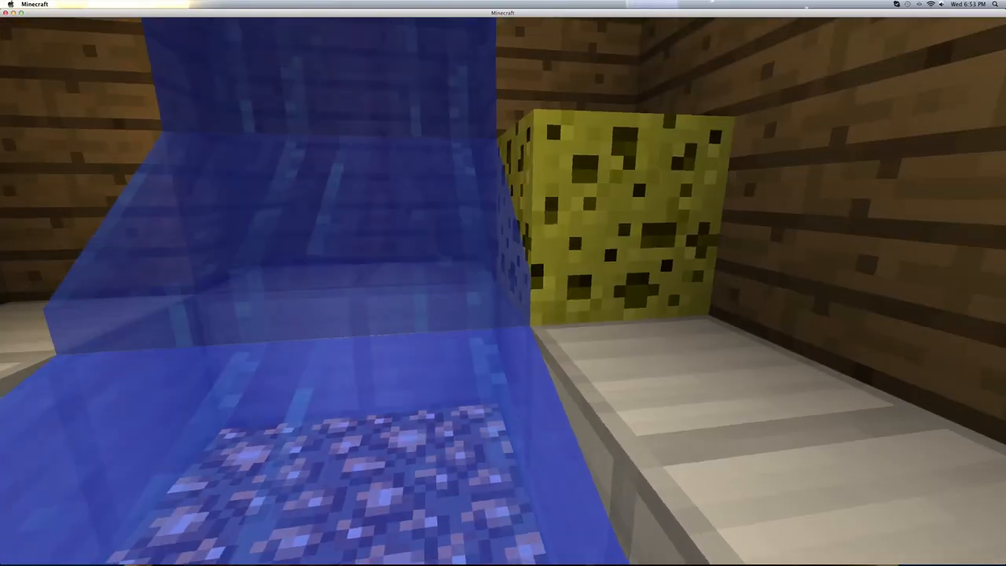
pyautogui.moveTo(504, 283)
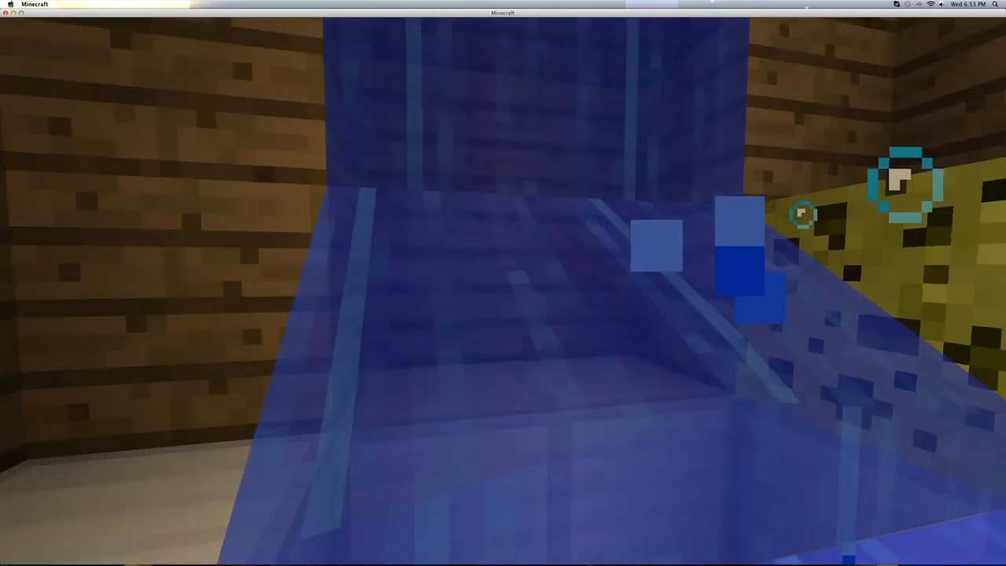
pyautogui.moveTo(503, 283)
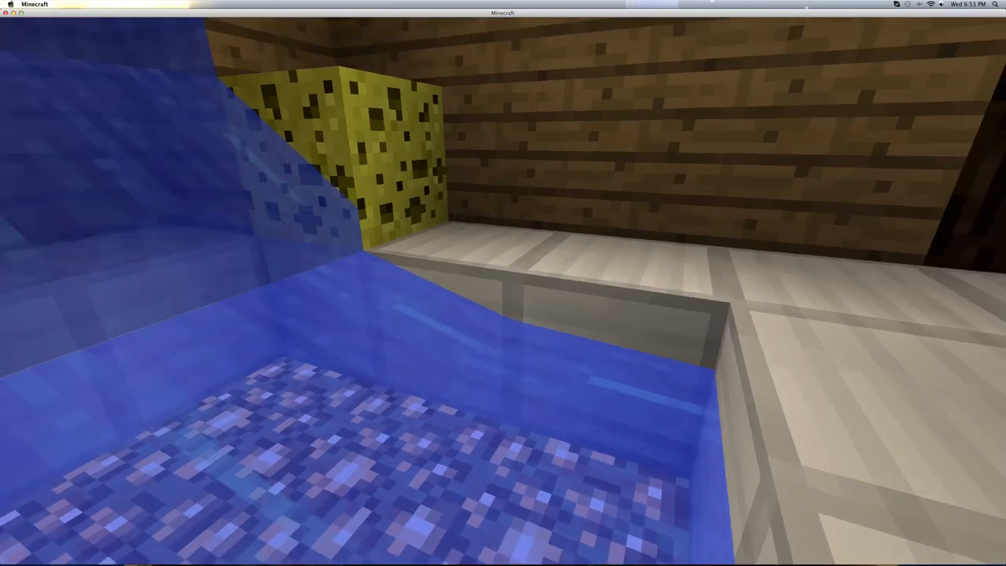
pyautogui.moveTo(503, 283)
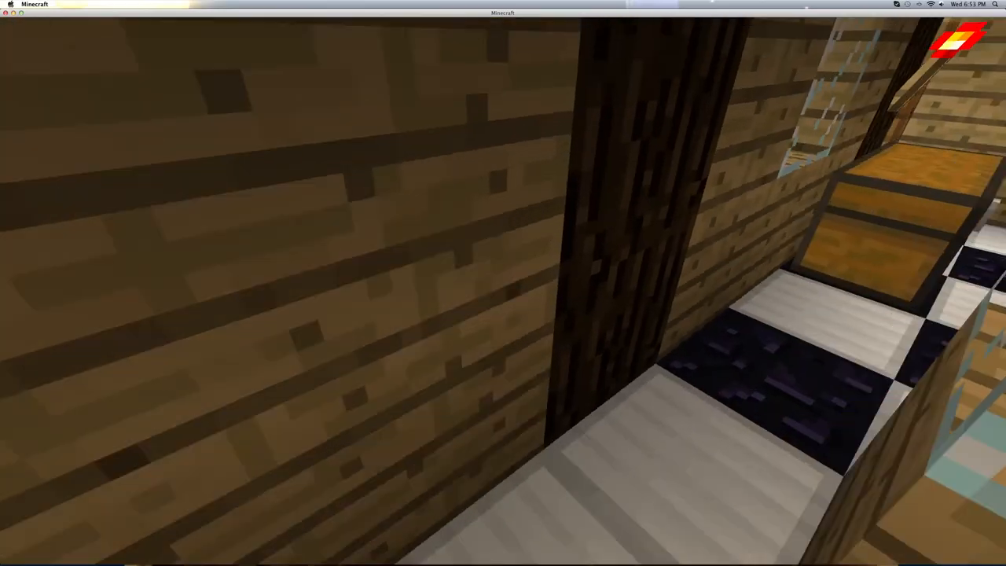
pyautogui.moveTo(504, 283)
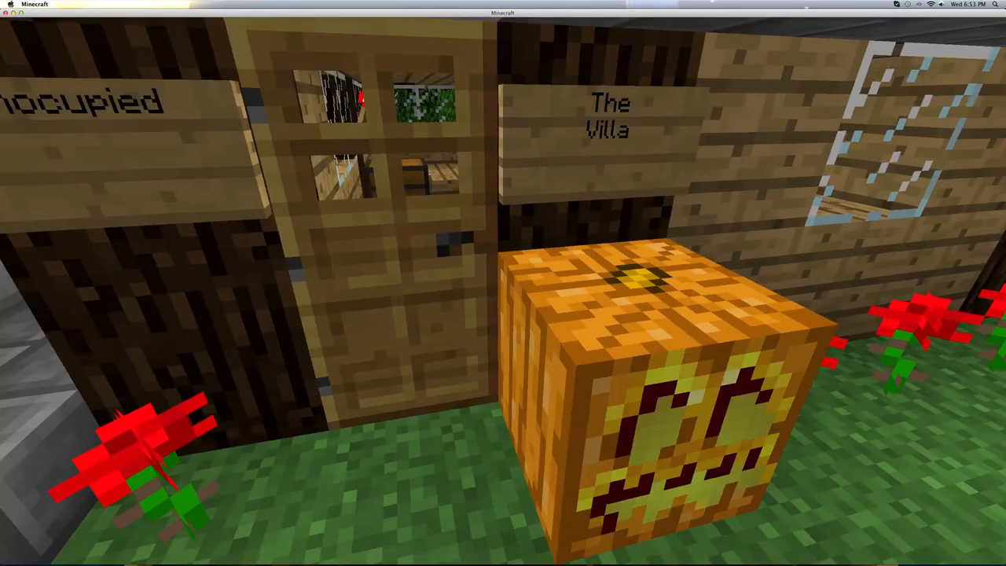
pyautogui.moveTo(503, 284)
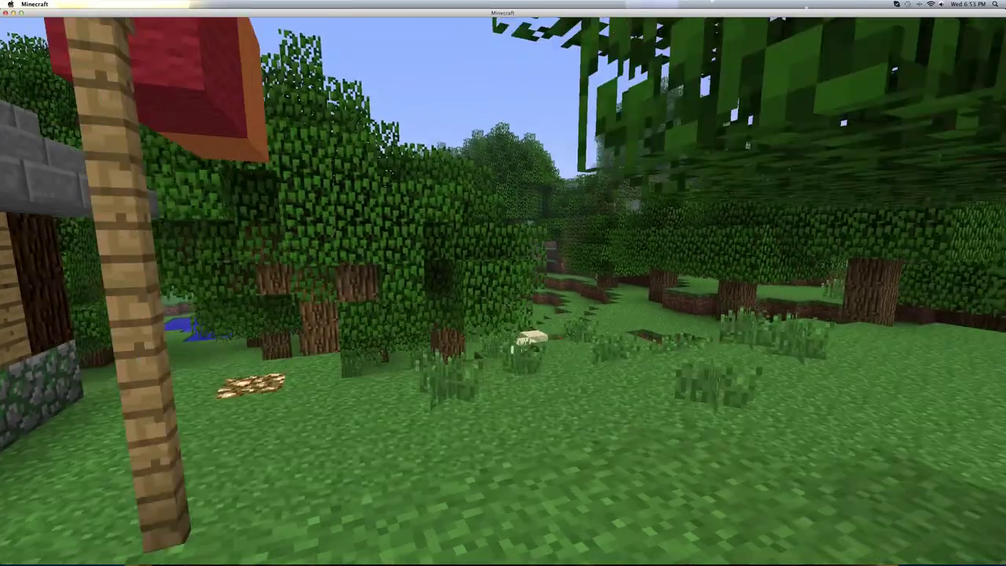
pyautogui.moveTo(503, 283)
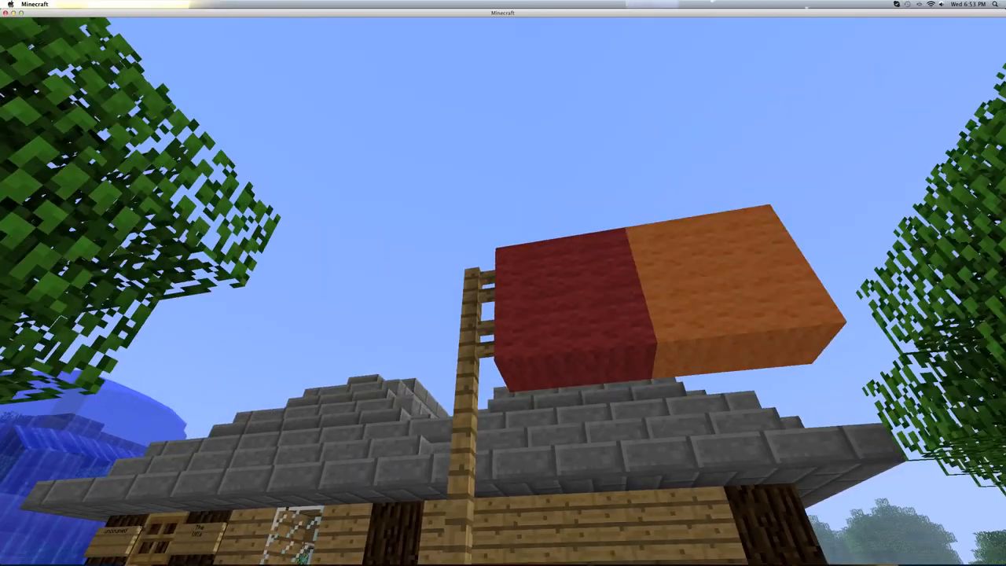
pyautogui.moveTo(503, 283)
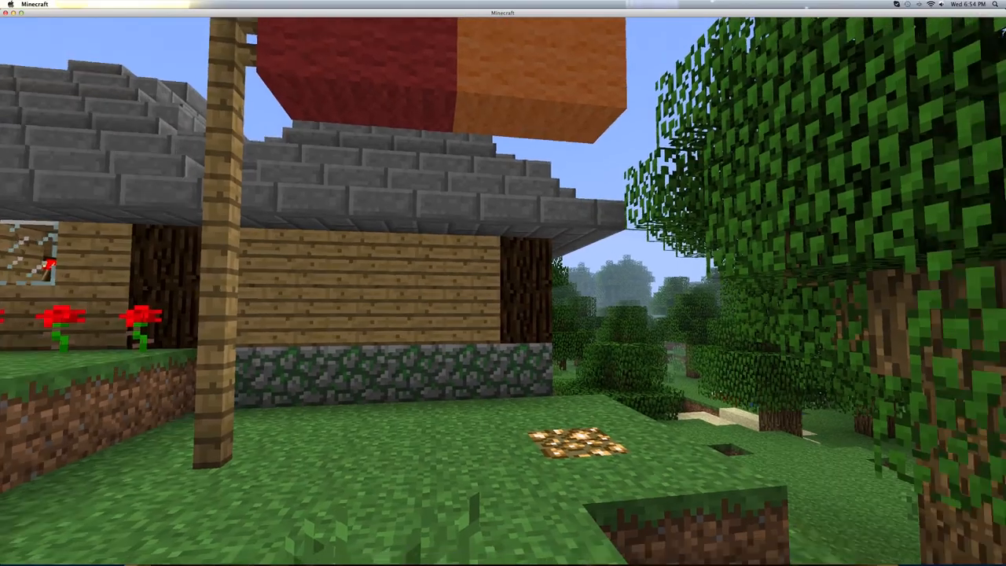
pyautogui.moveTo(503, 283)
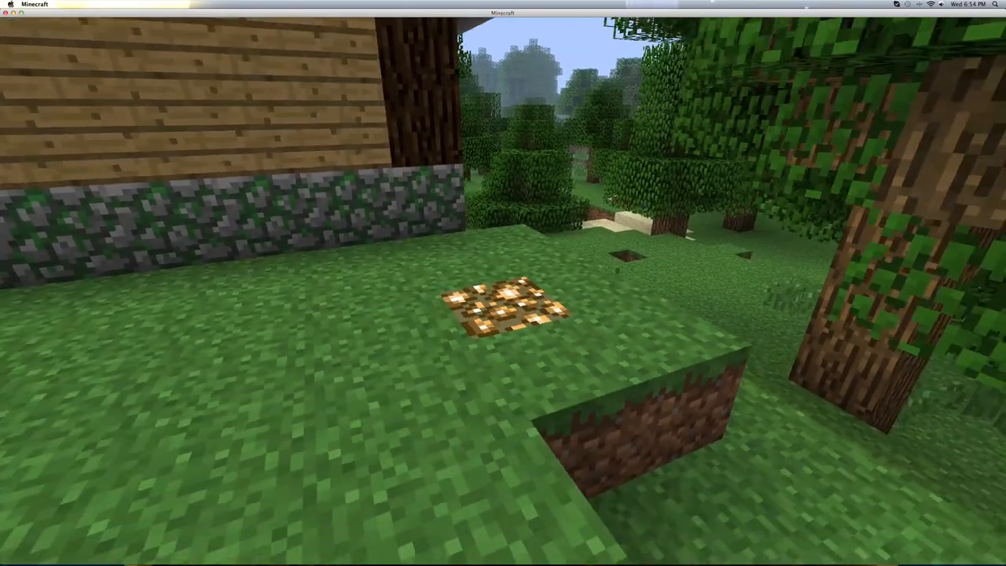
pyautogui.moveTo(504, 283)
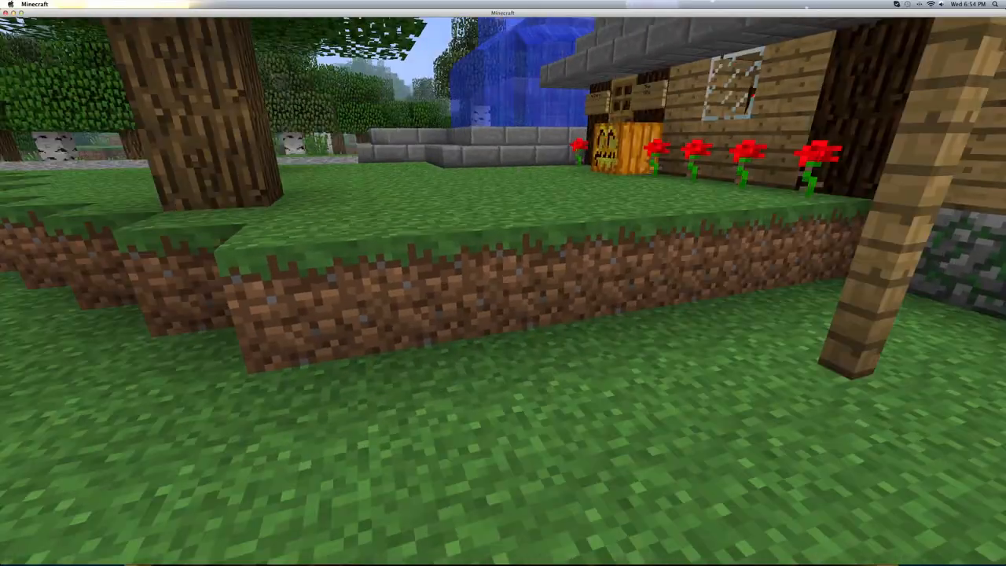
pyautogui.moveTo(504, 283)
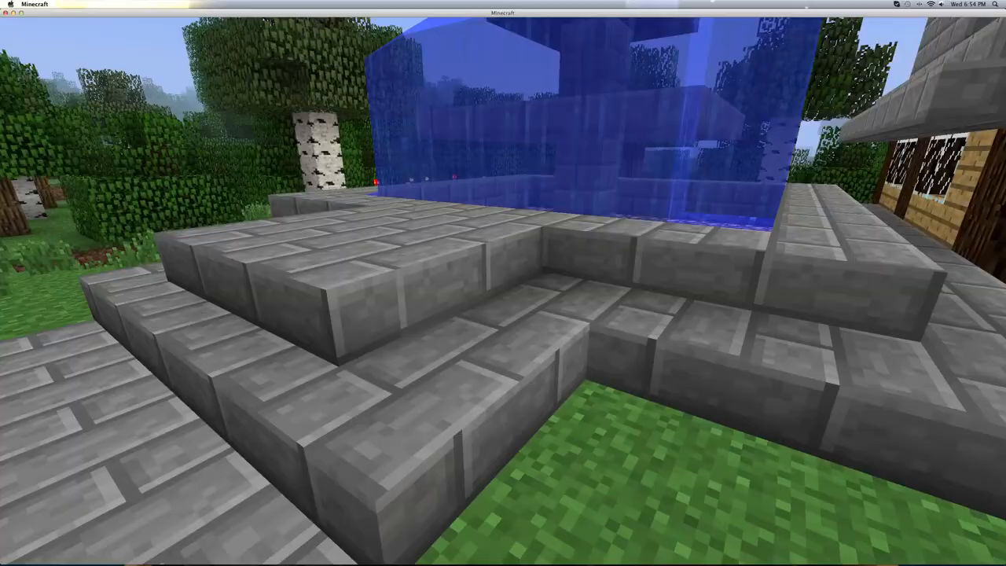
pyautogui.moveTo(503, 283)
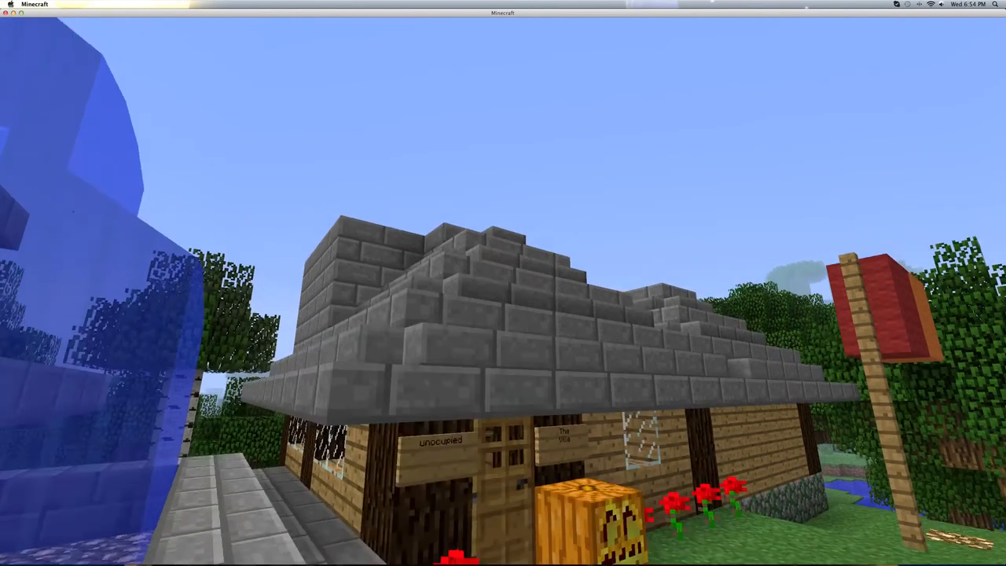
pyautogui.moveTo(503, 283)
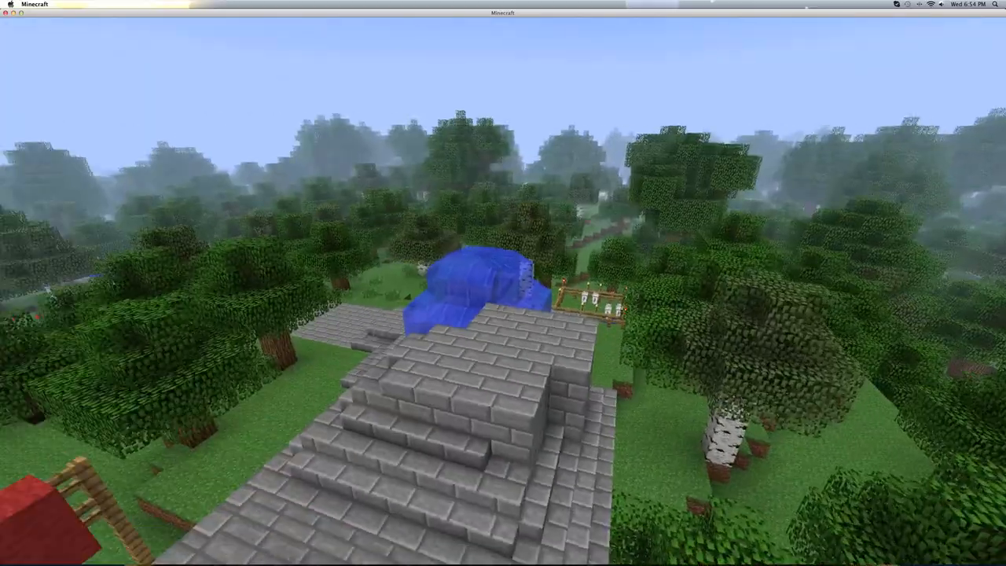
pyautogui.moveTo(503, 283)
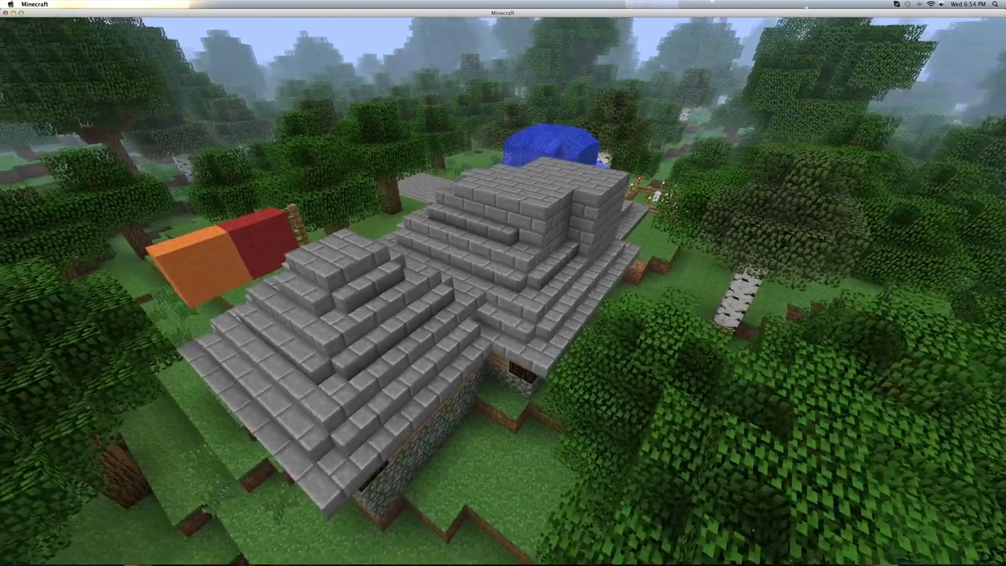
pyautogui.moveTo(504, 283)
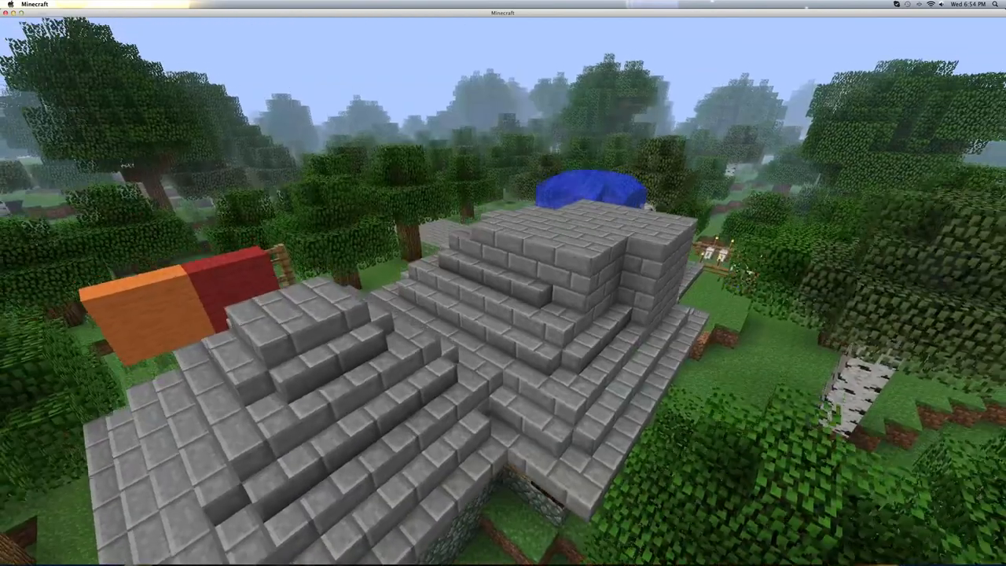
pyautogui.moveTo(503, 283)
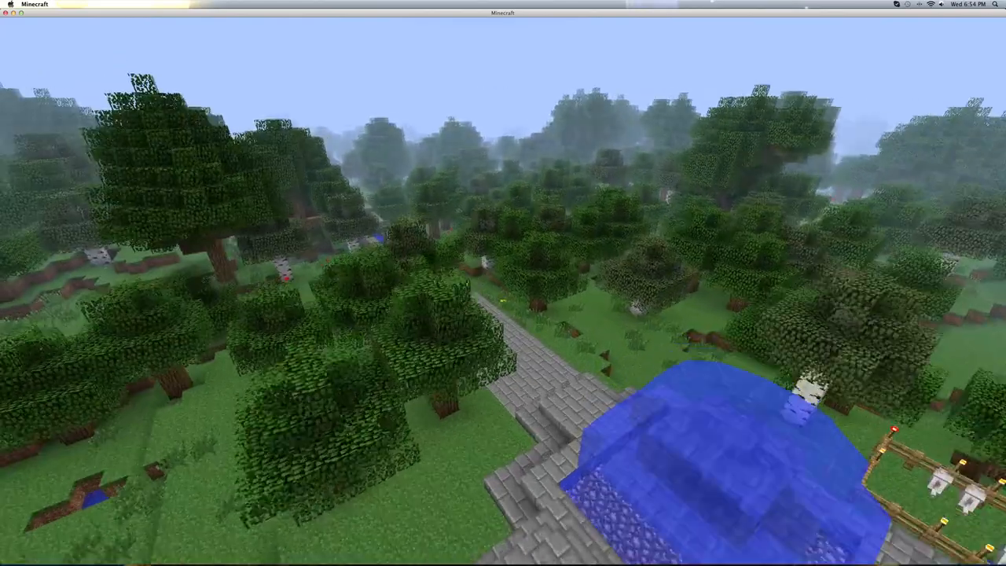
pyautogui.moveTo(503, 283)
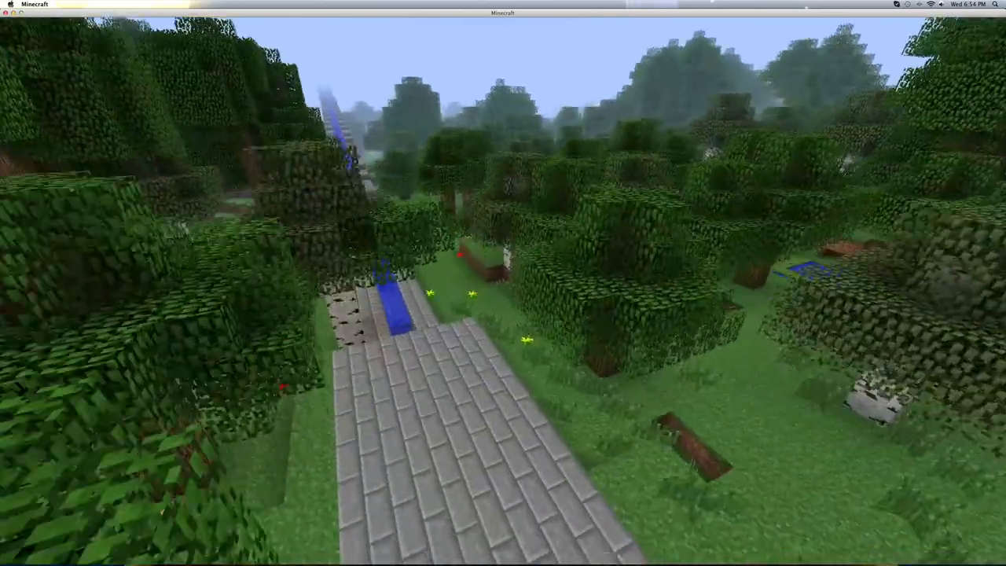